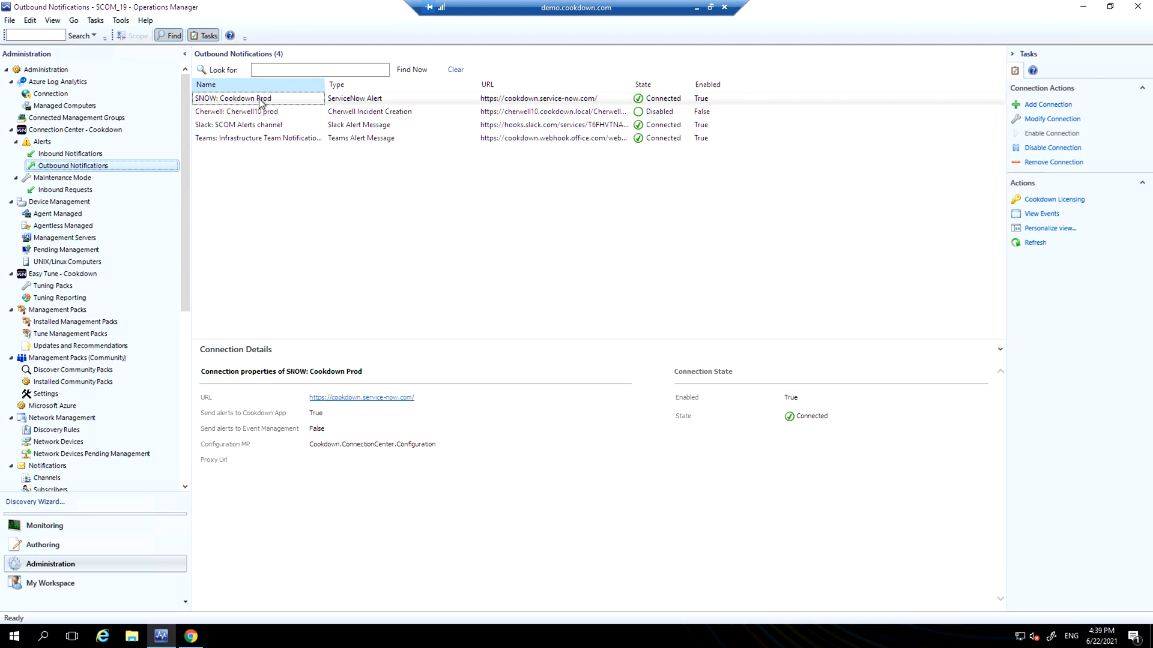
pyautogui.moveTo(55, 169)
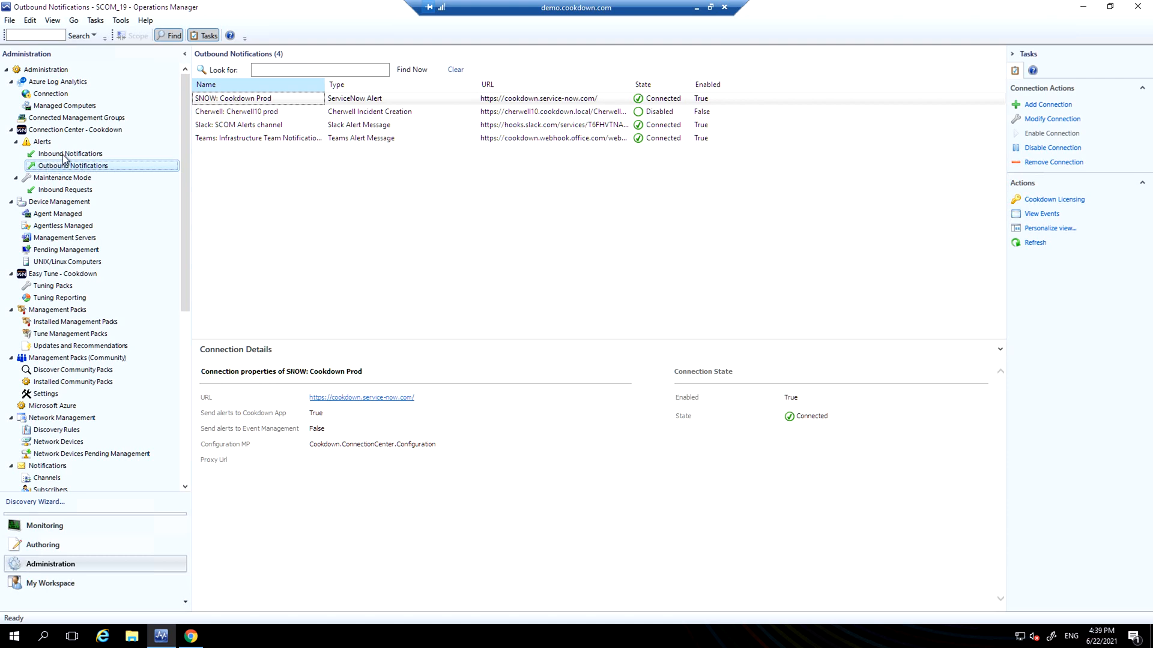
pyautogui.moveTo(35, 195)
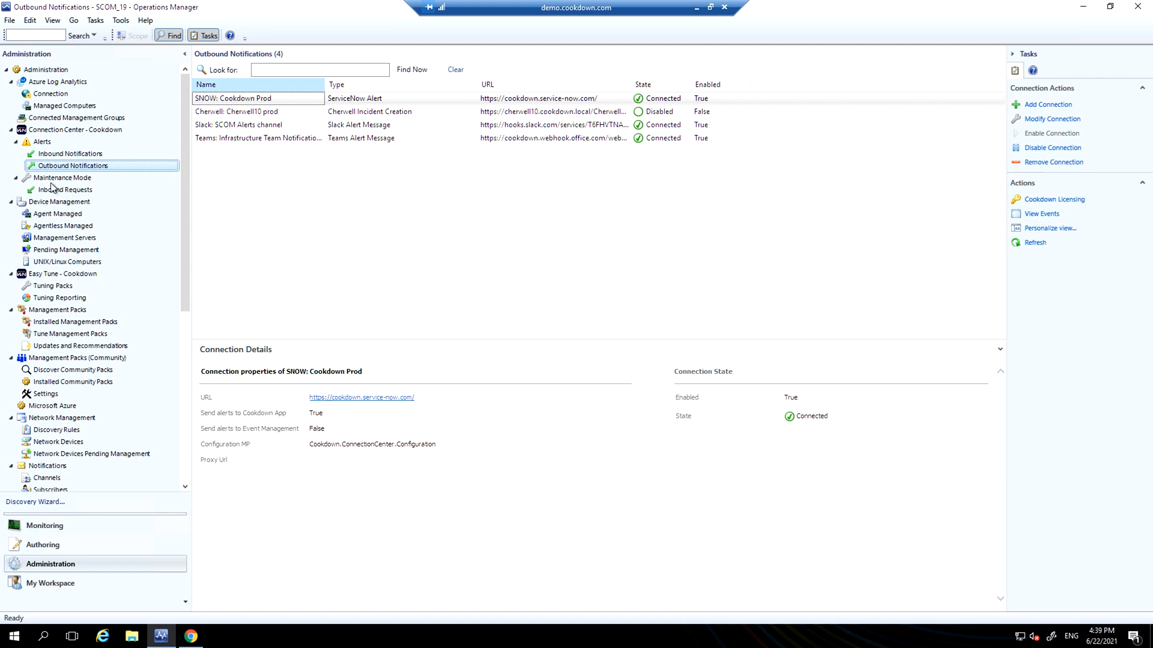
pyautogui.moveTo(640, 305)
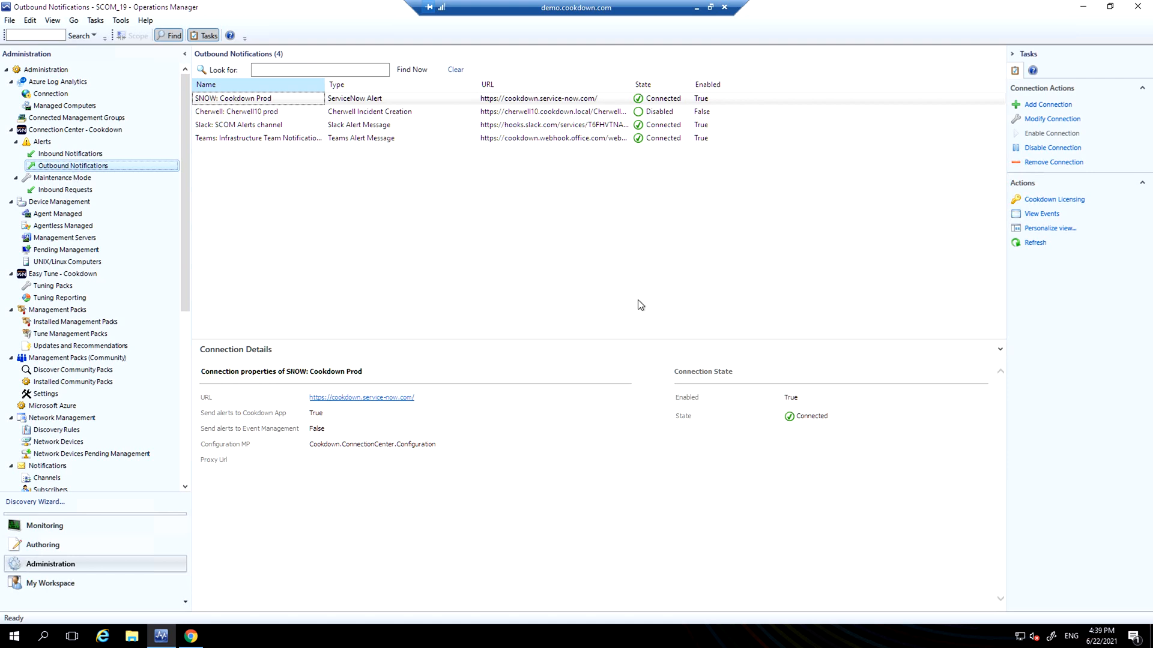
pyautogui.moveTo(457, 312)
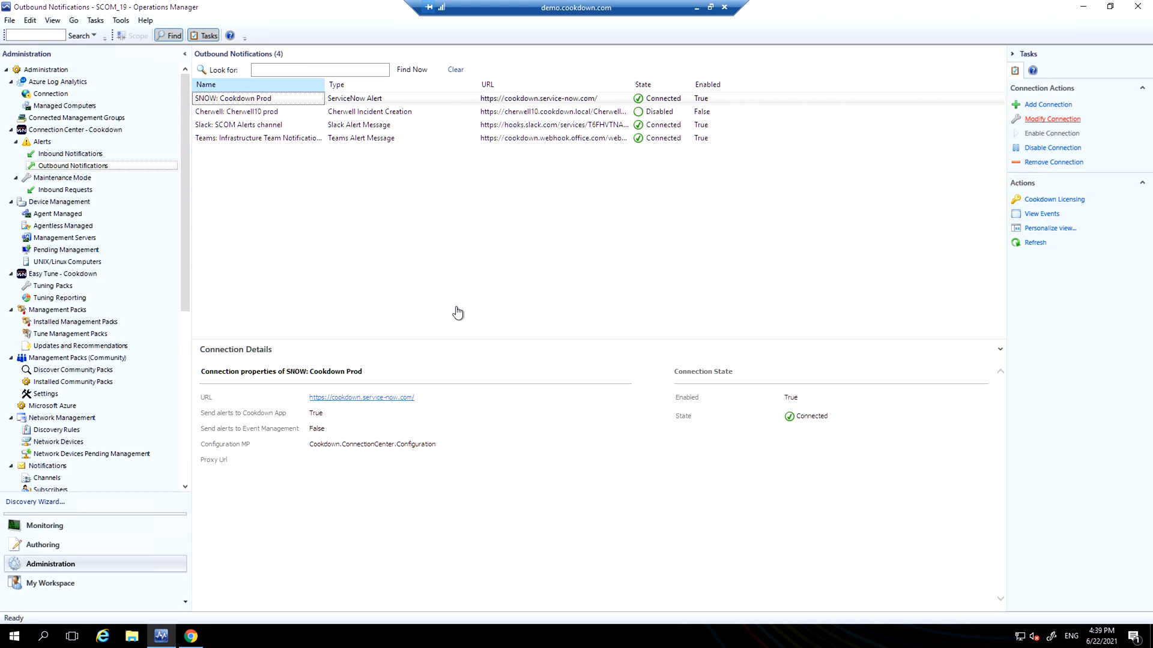
# Step: Step through the SNOW: Cookdown Prod connection wizard pages and save the connection settings
pyautogui.click(1050, 119)
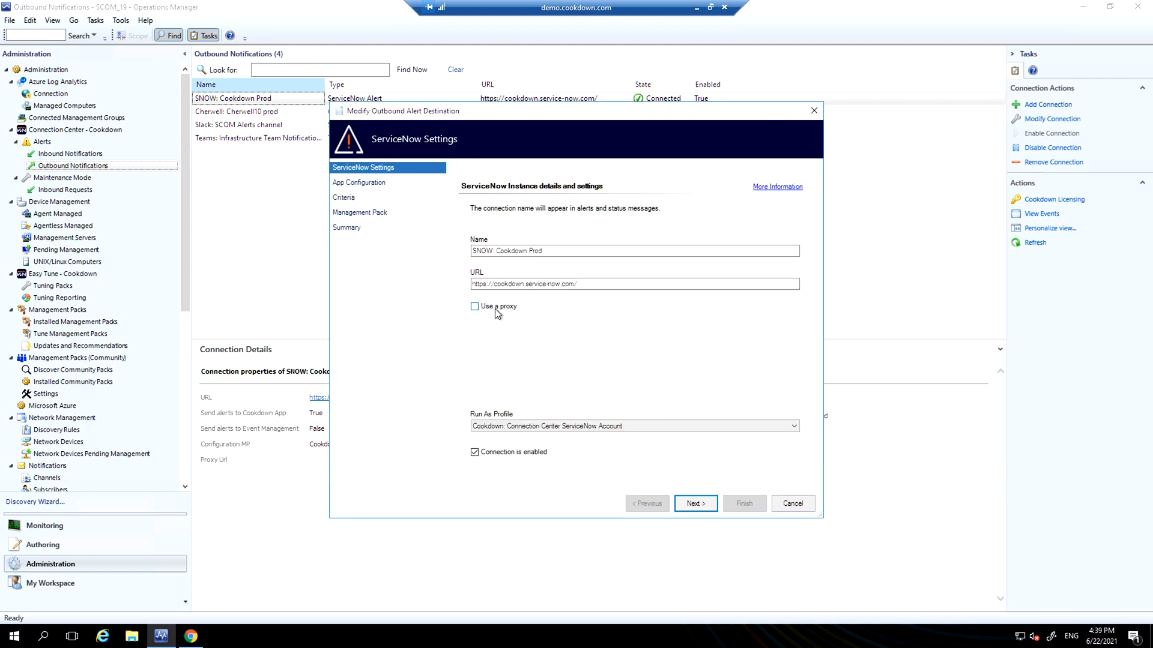
pyautogui.moveTo(569, 418)
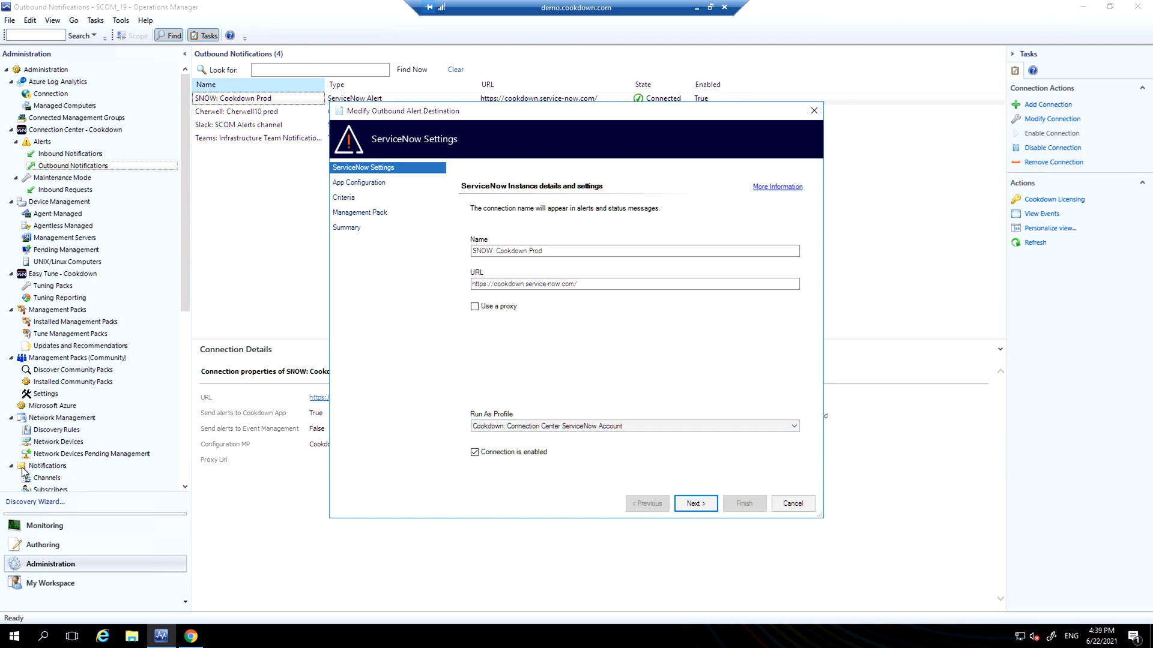
pyautogui.moveTo(214, 403)
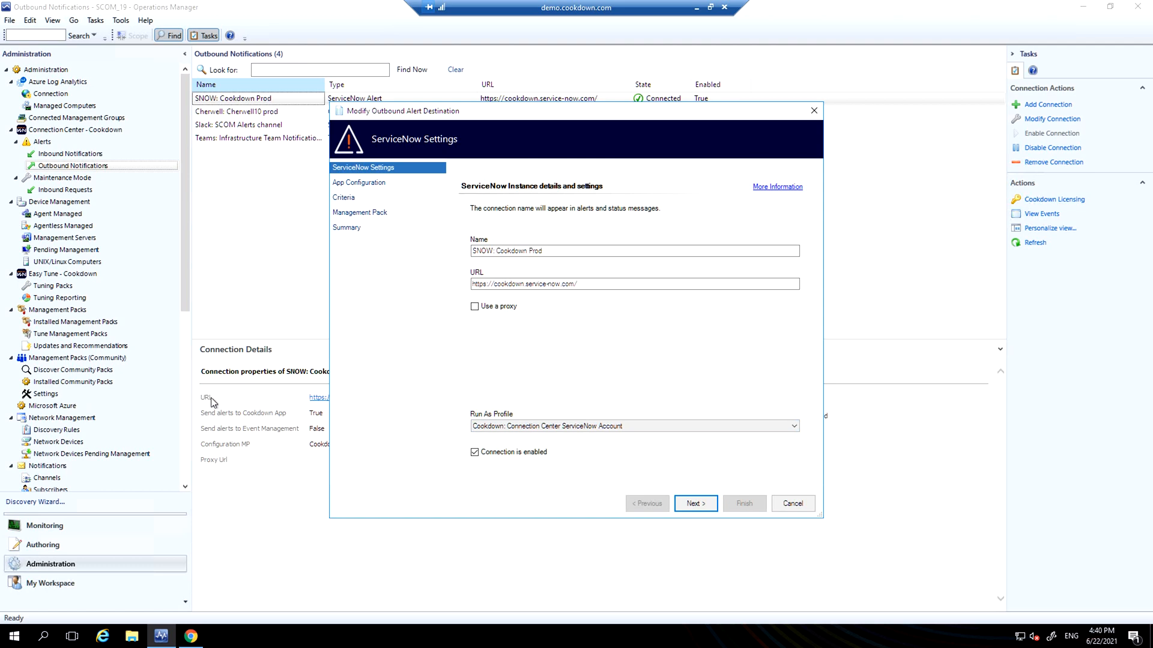
pyautogui.moveTo(654, 497)
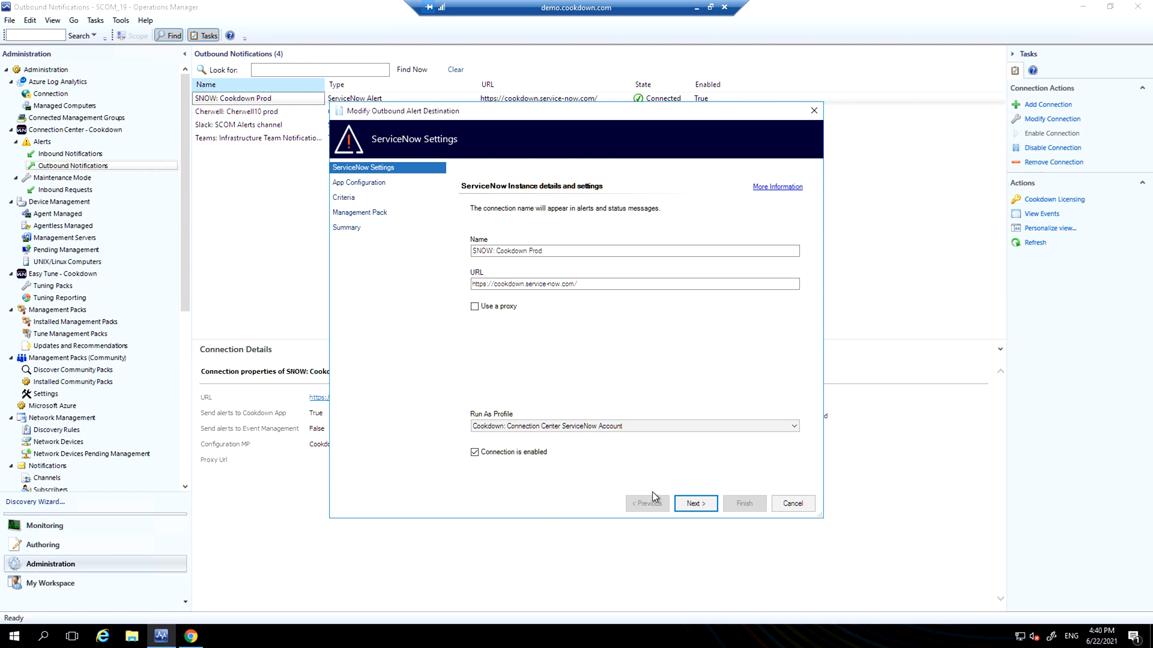
pyautogui.click(692, 503)
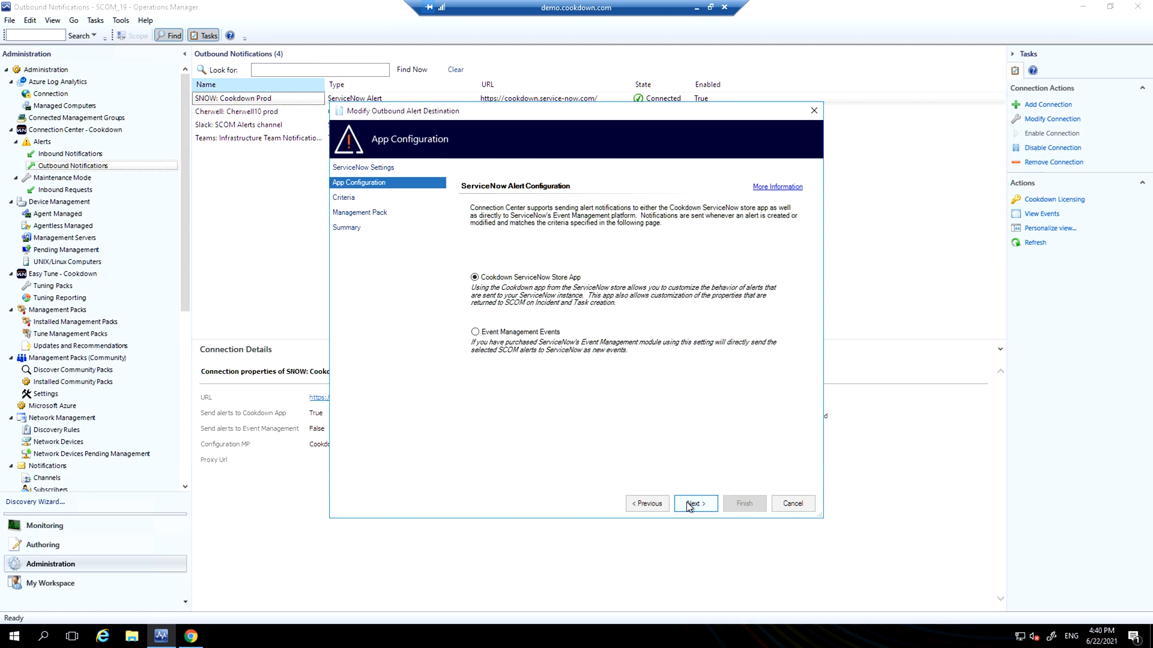
pyautogui.moveTo(688, 509)
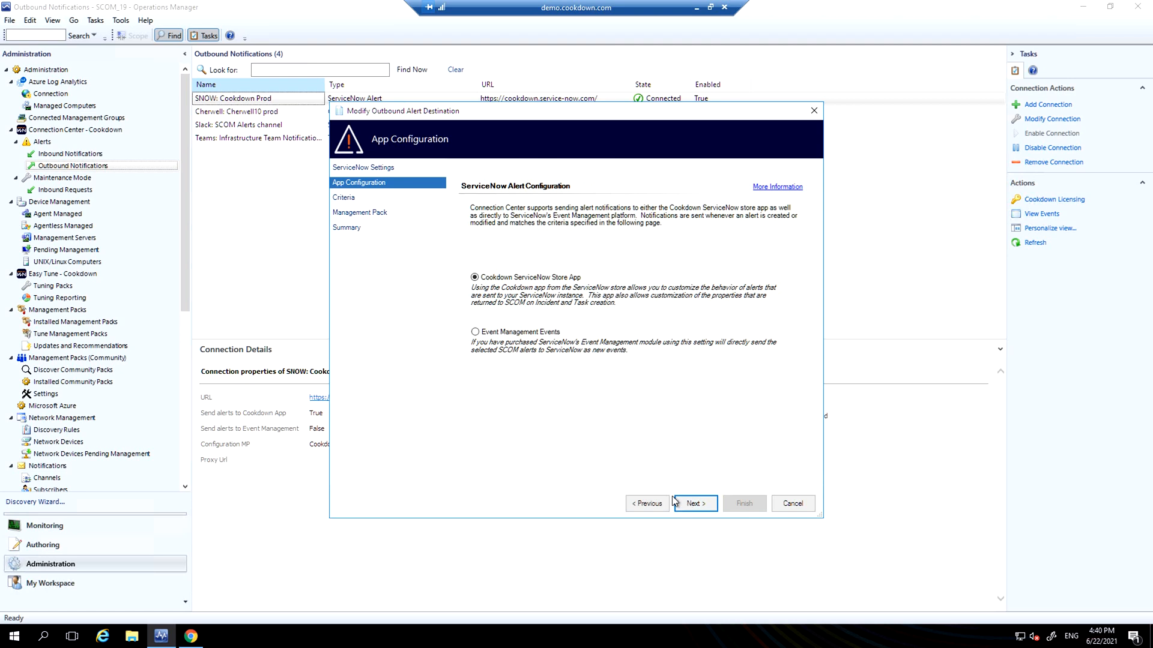
pyautogui.moveTo(653, 487)
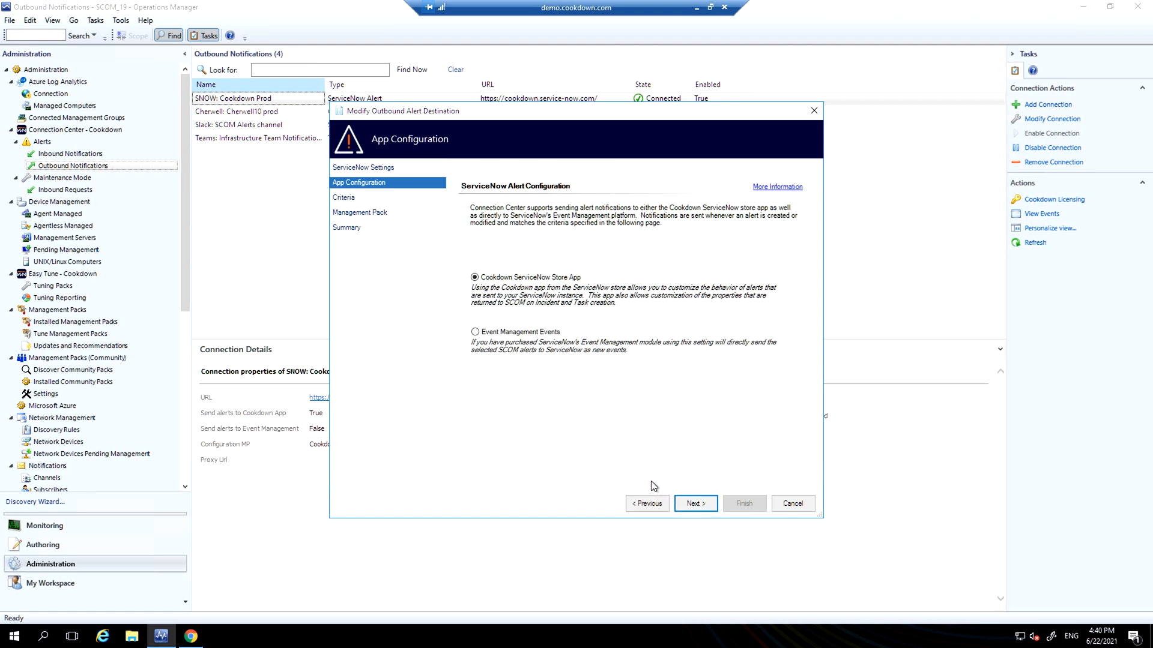
pyautogui.moveTo(540, 291)
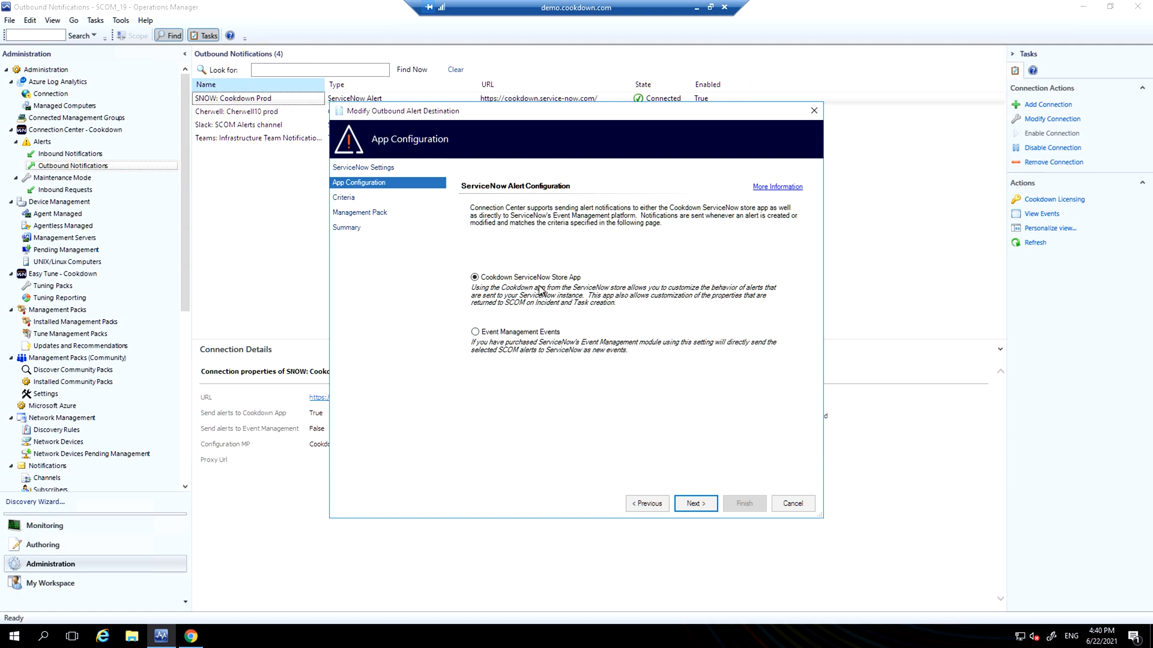
pyautogui.moveTo(539, 345)
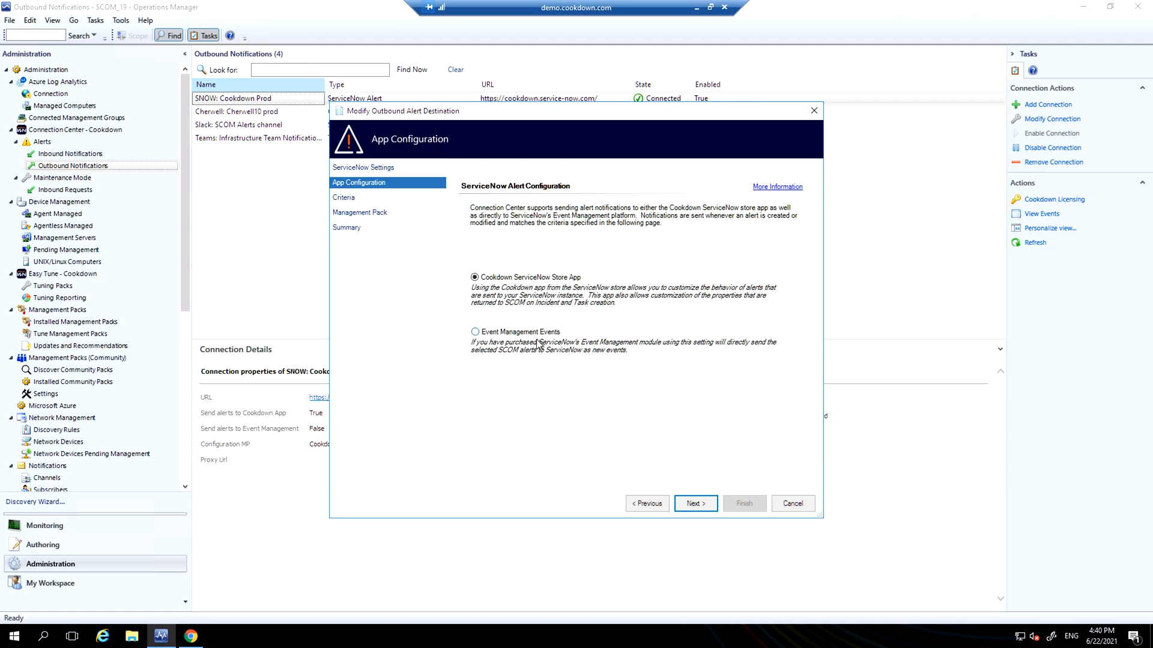
pyautogui.click(693, 503)
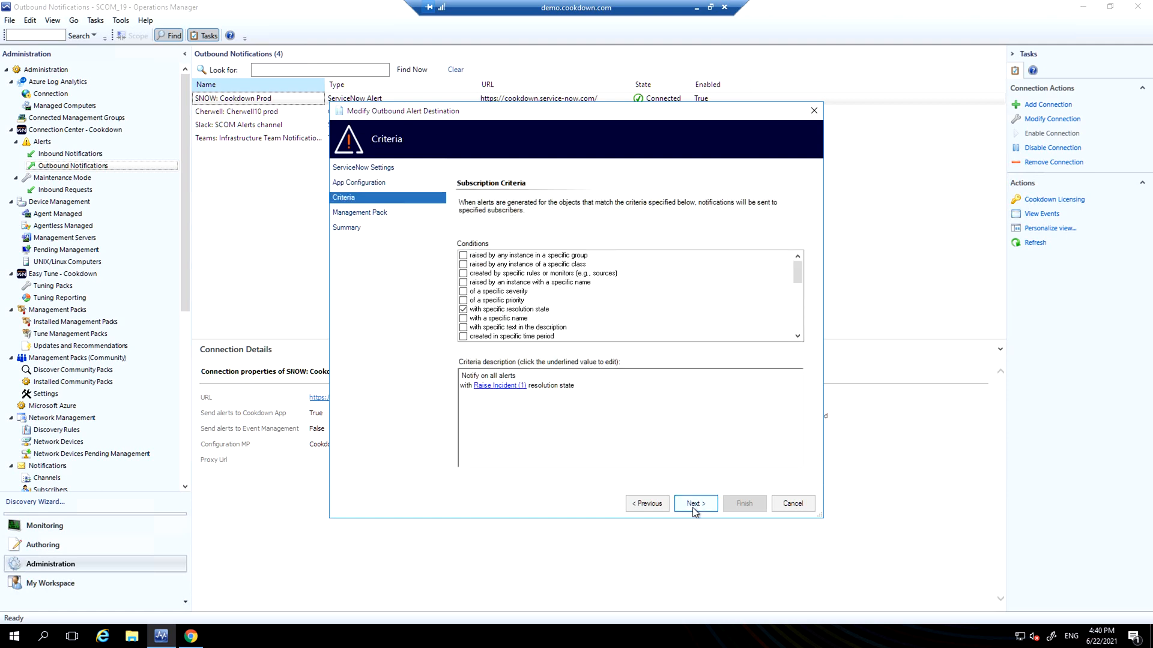
pyautogui.moveTo(653, 459)
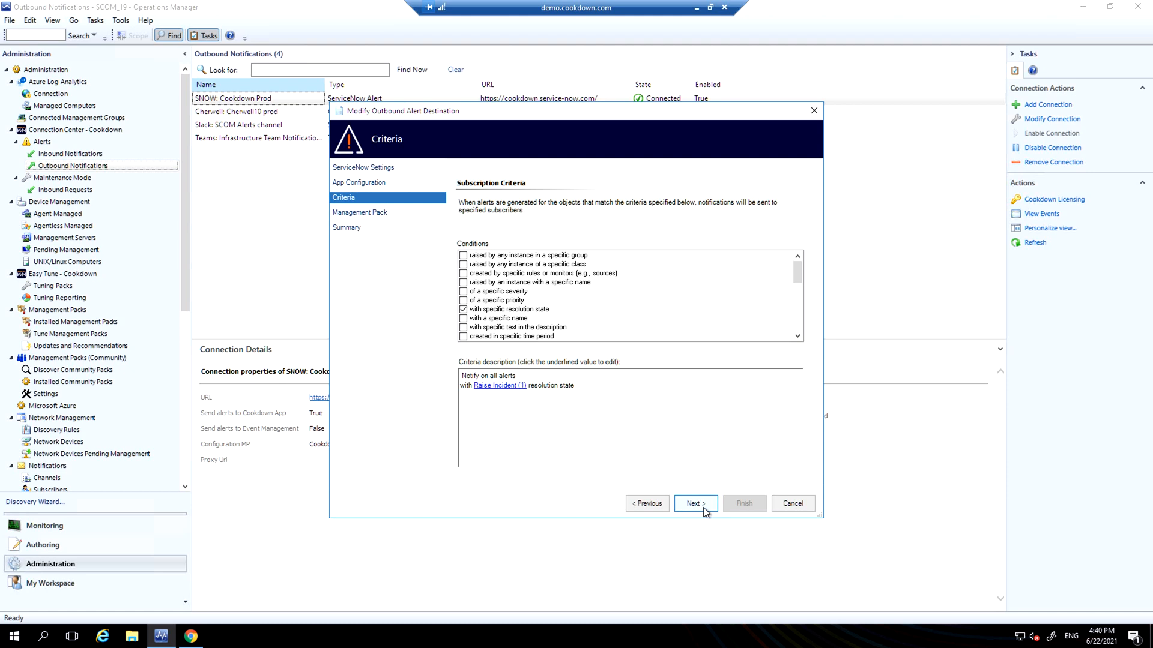
pyautogui.click(693, 503)
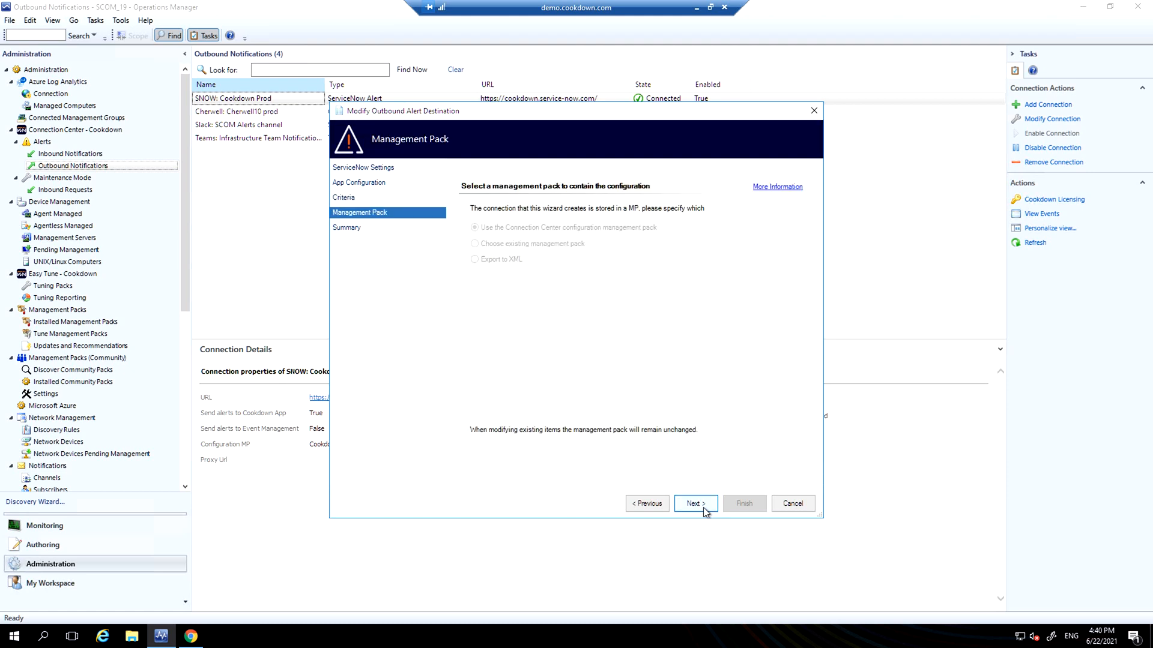
pyautogui.click(692, 503)
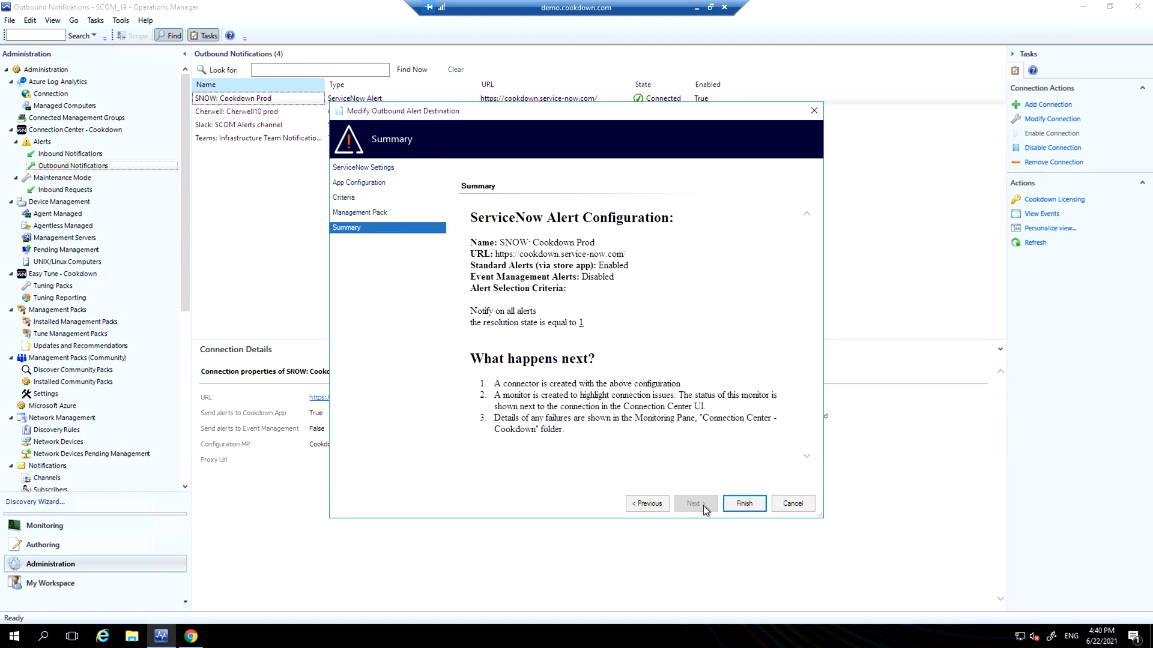
pyautogui.click(744, 503)
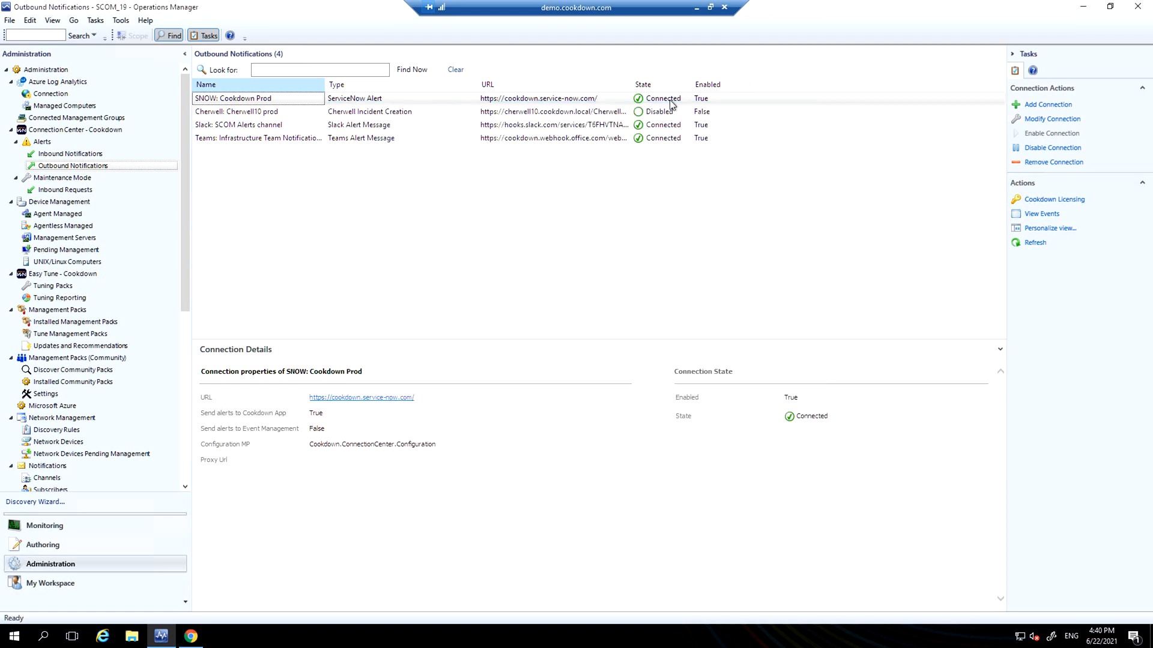
pyautogui.moveTo(653, 107)
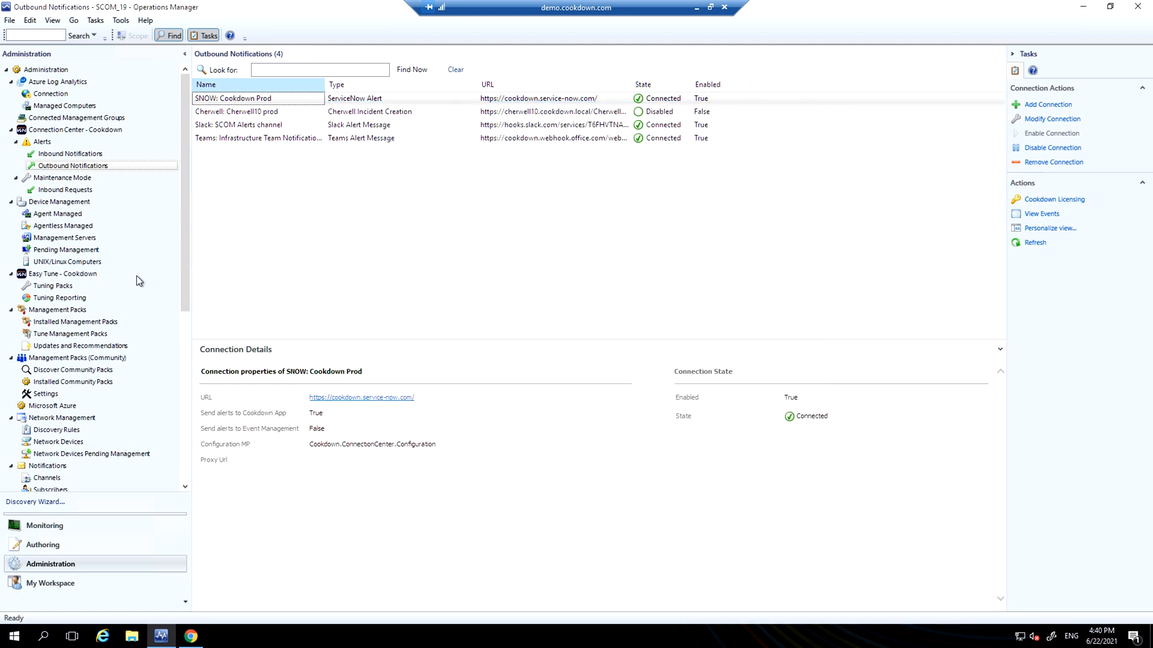
# Step: Show the Creation Rules list in ServiceNow and bring up the SQL Team rule record
pyautogui.click(64, 190)
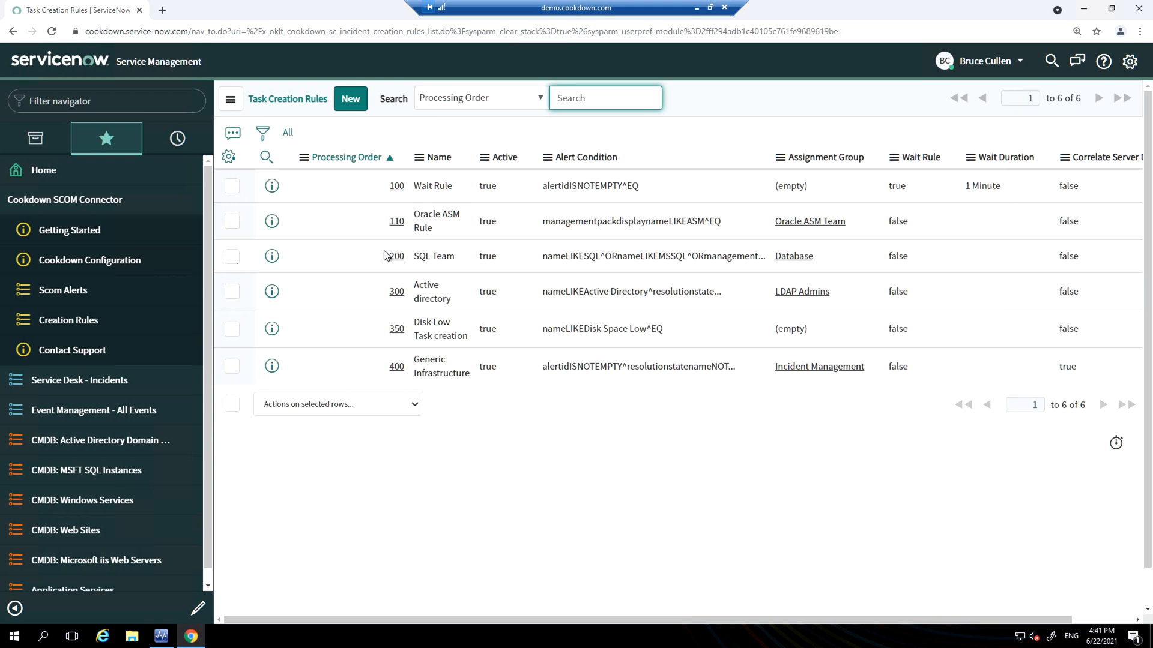
pyautogui.moveTo(394, 426)
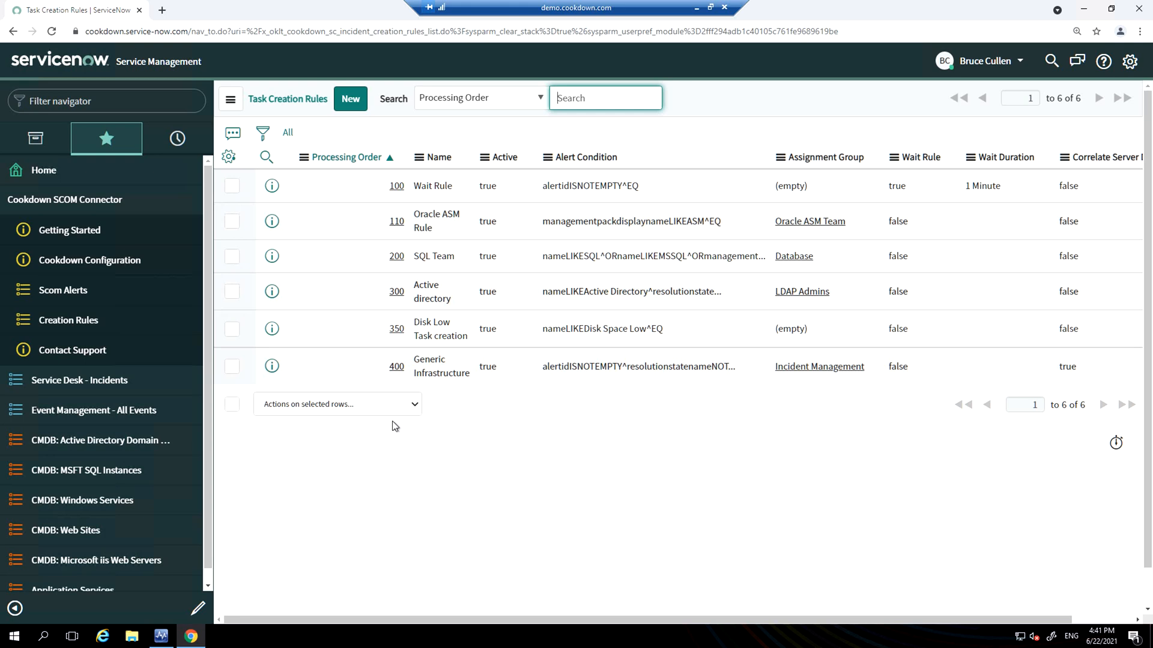
pyautogui.moveTo(399, 185)
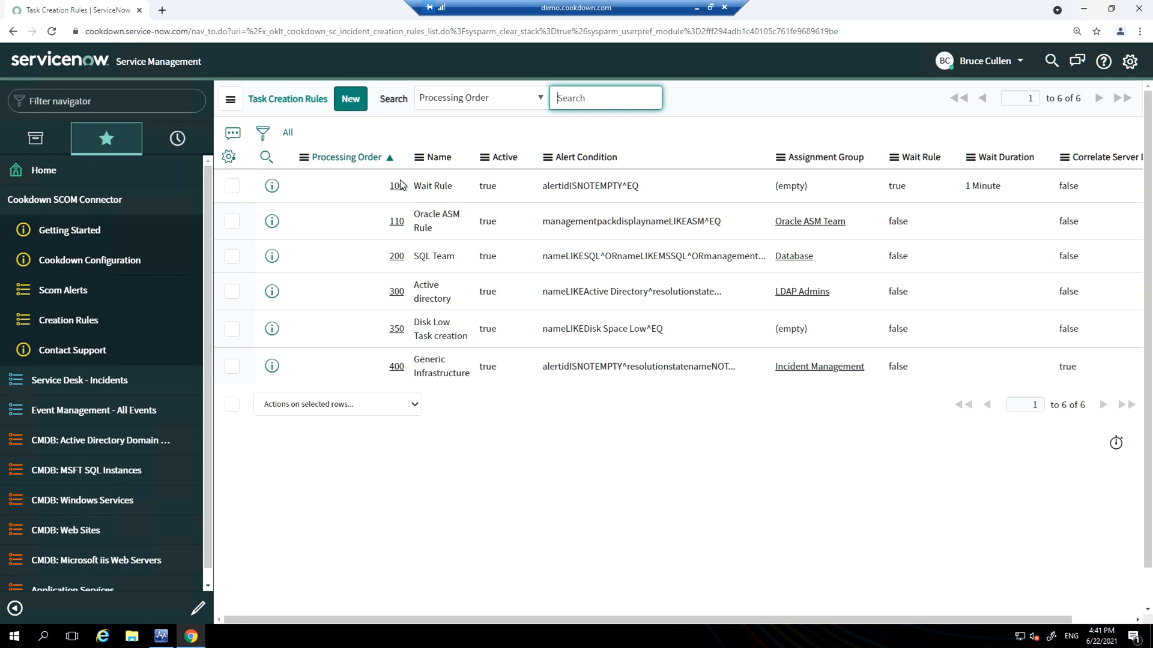
pyautogui.moveTo(644, 204)
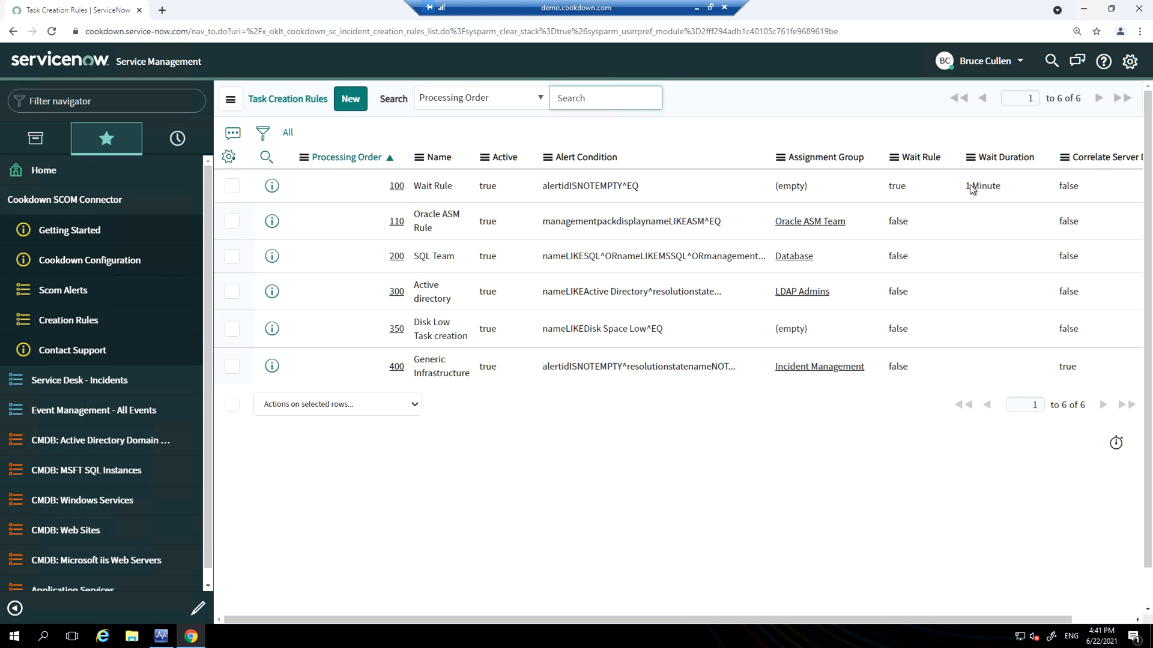
pyautogui.click(1007, 185)
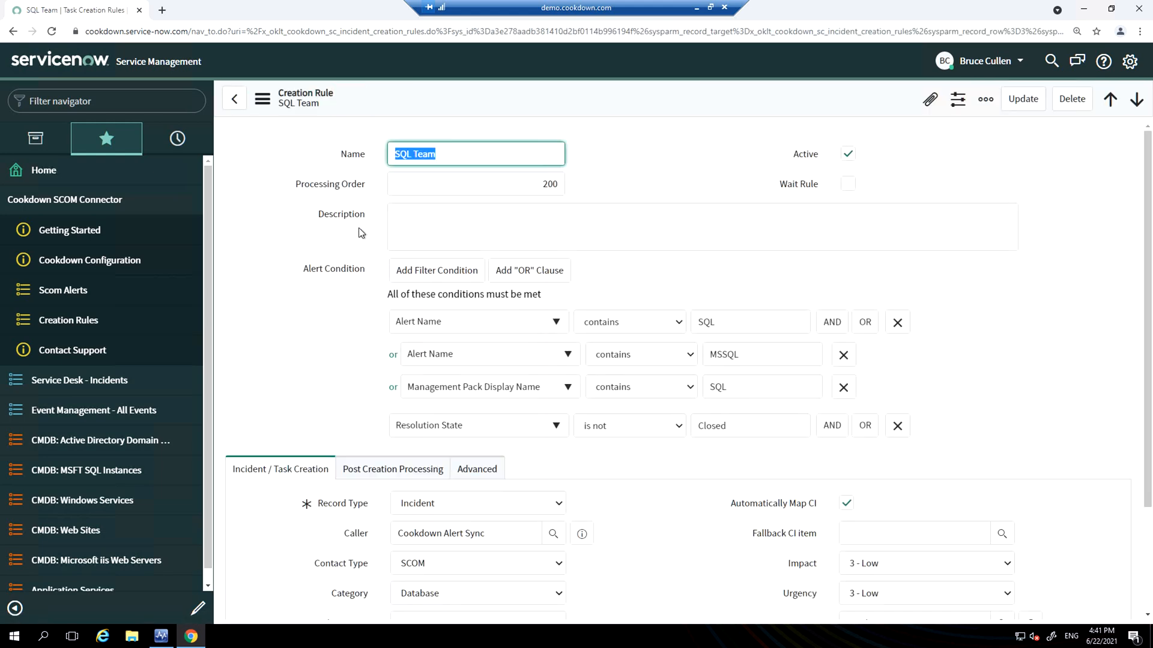
pyautogui.moveTo(389, 442)
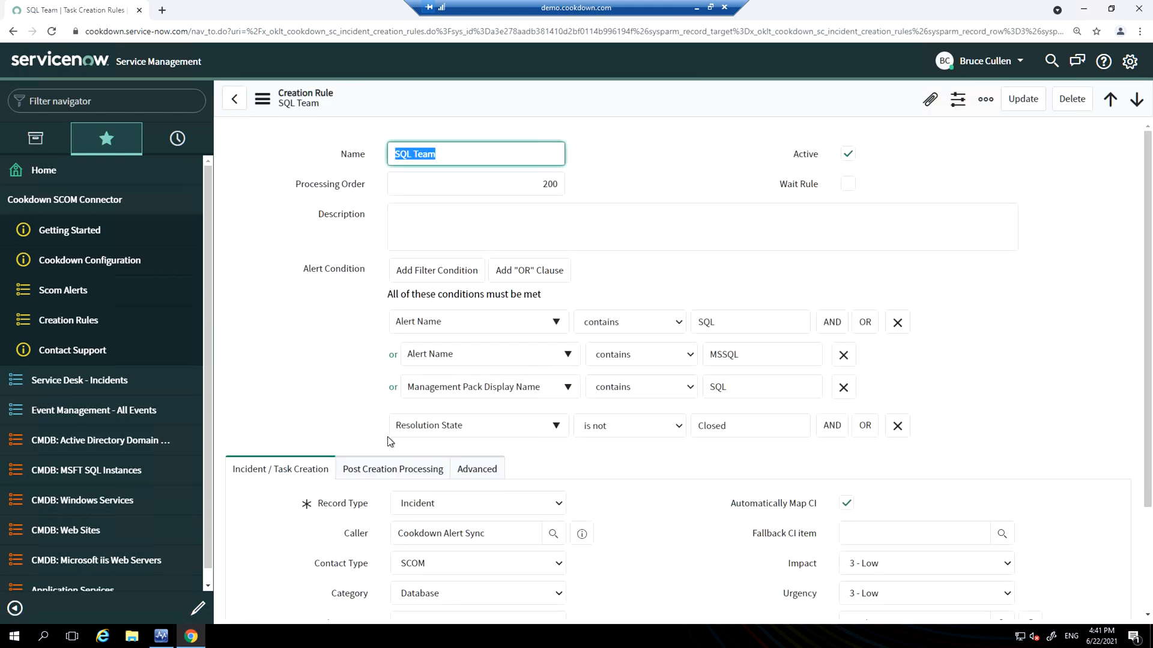
pyautogui.moveTo(547, 283)
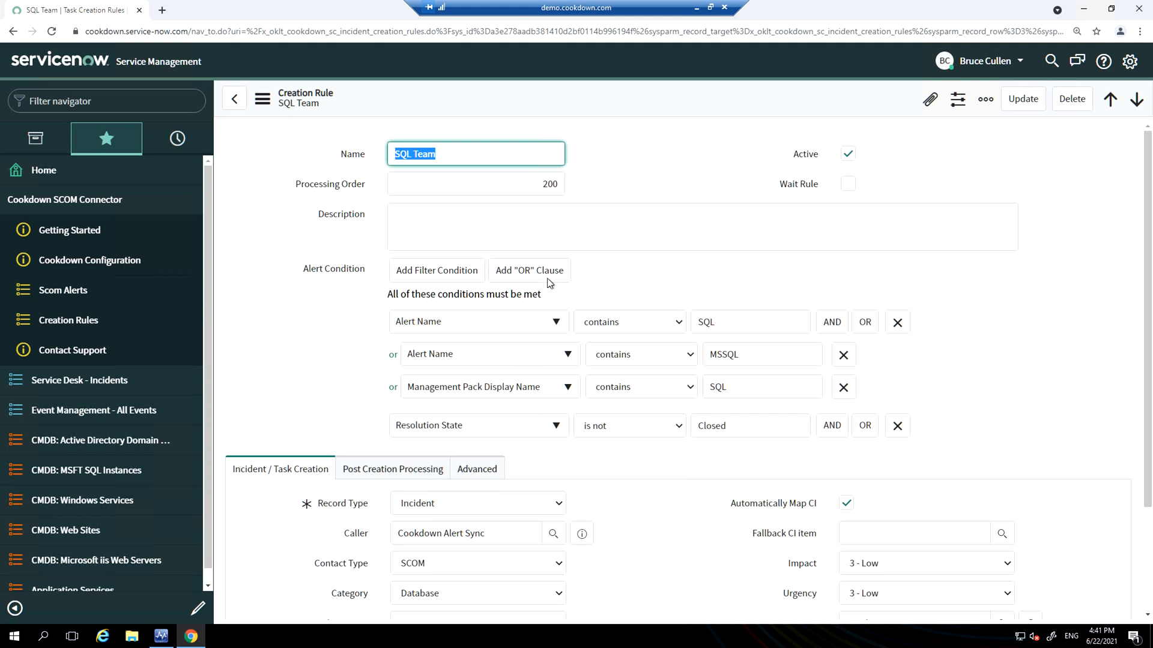
pyautogui.moveTo(290, 523)
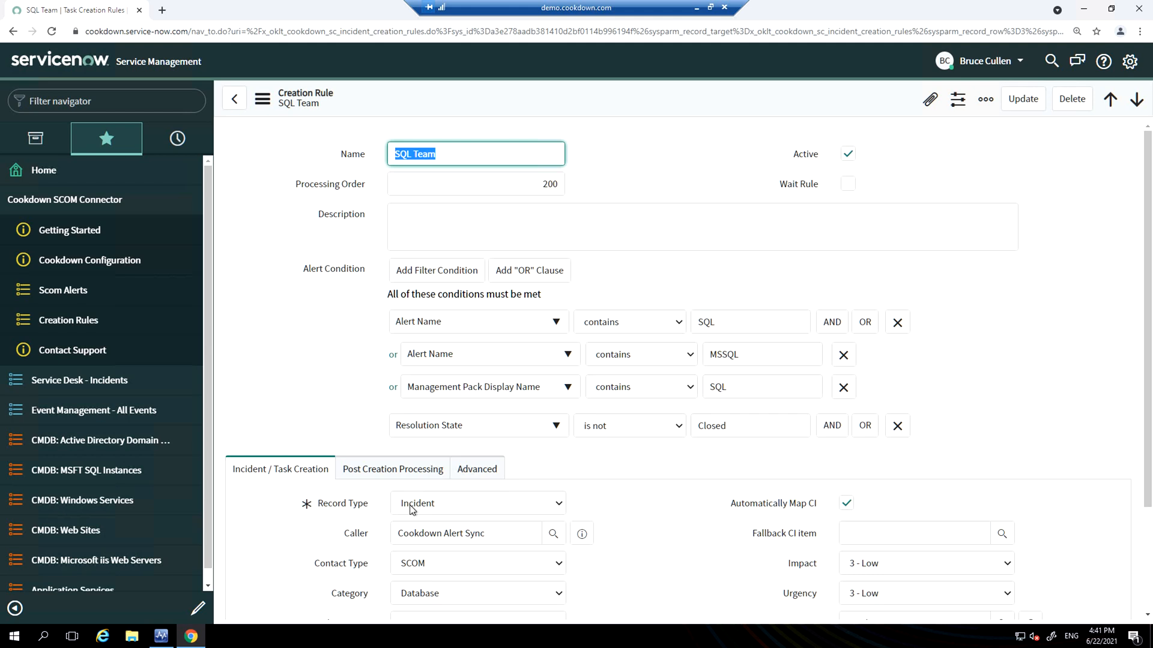
# Step: Enable Post Processing on the SQL Team rule and review its post-processing script
pyautogui.scroll(-3)
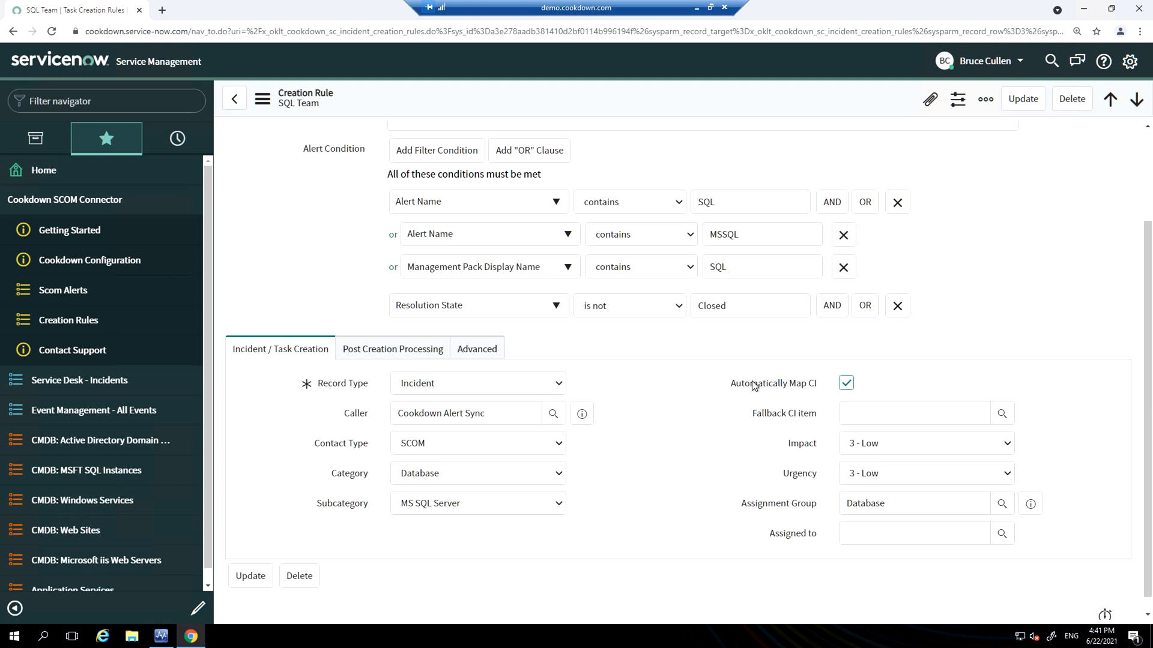
pyautogui.click(392, 349)
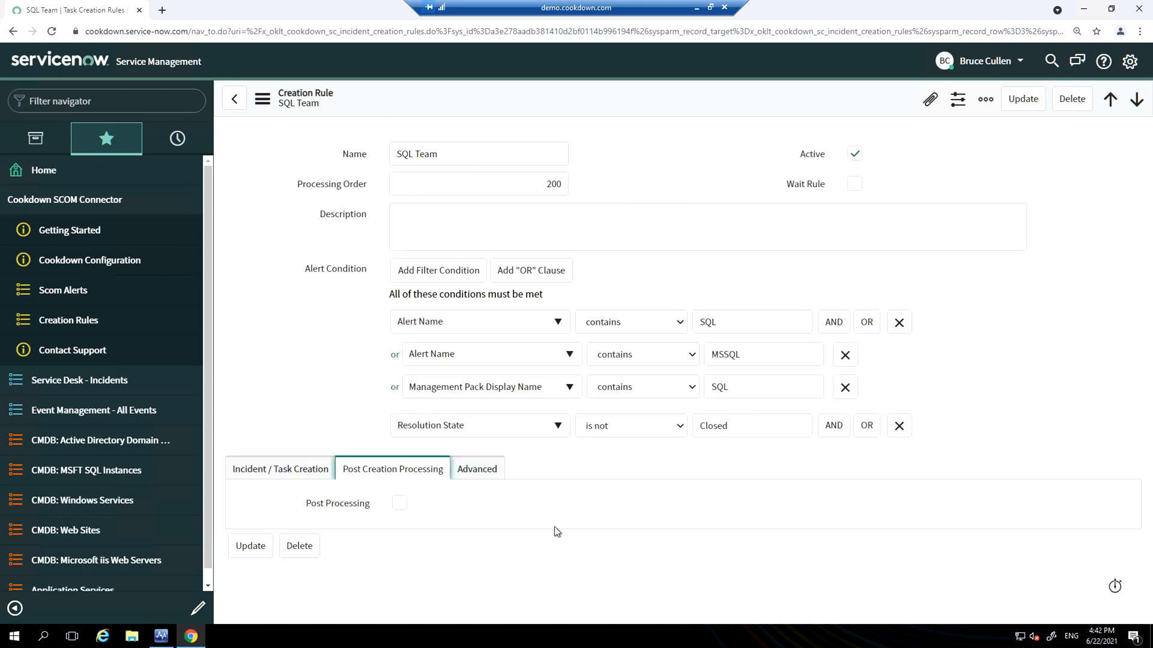
pyautogui.click(398, 503)
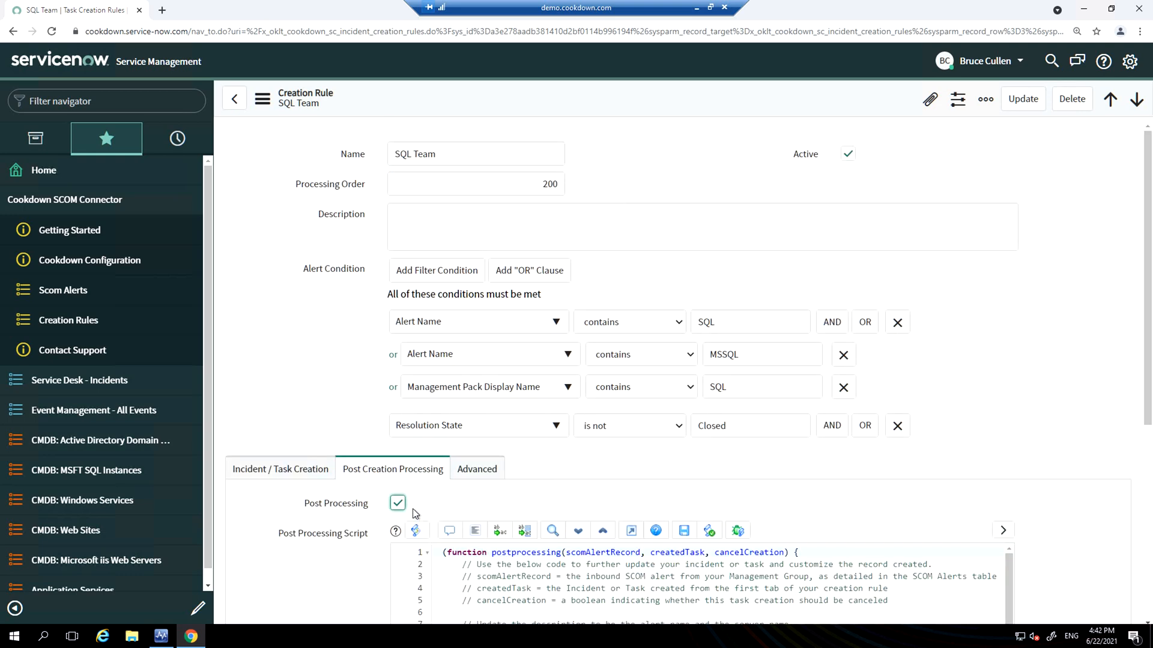
pyautogui.scroll(-3)
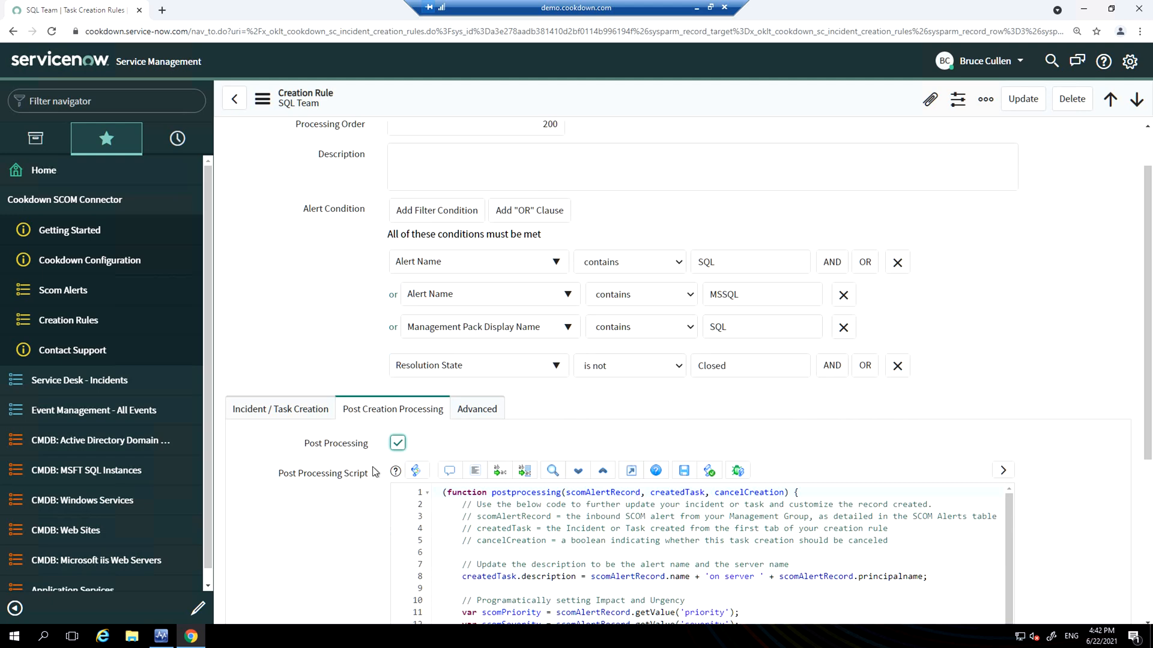
pyautogui.scroll(-3)
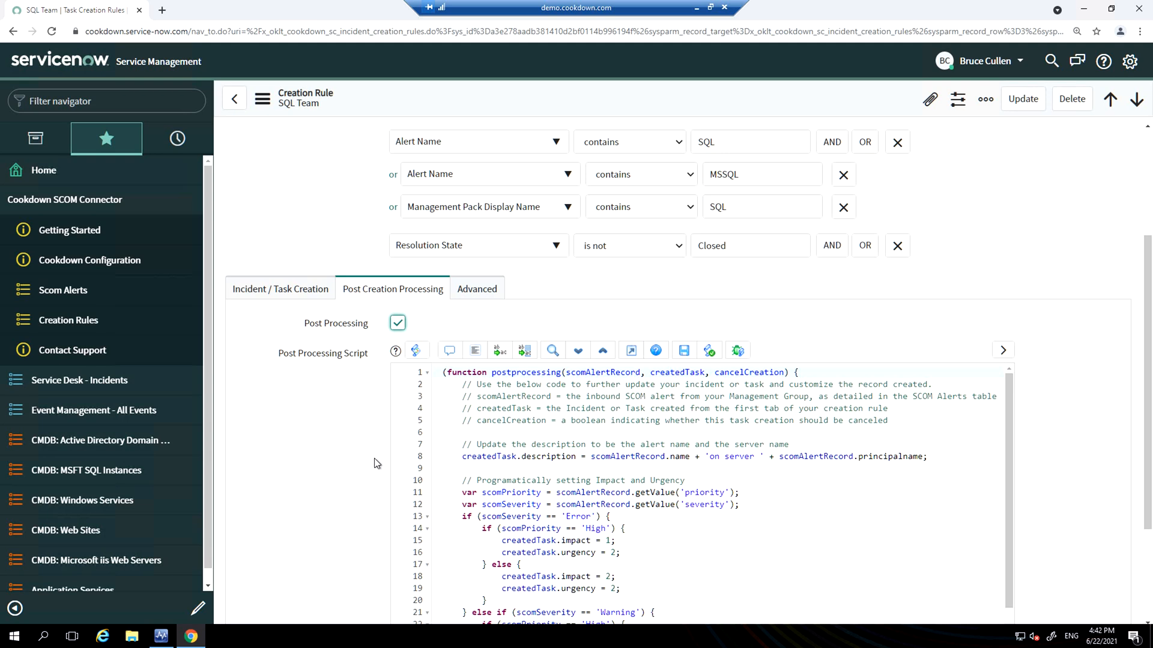
pyautogui.click(476, 288)
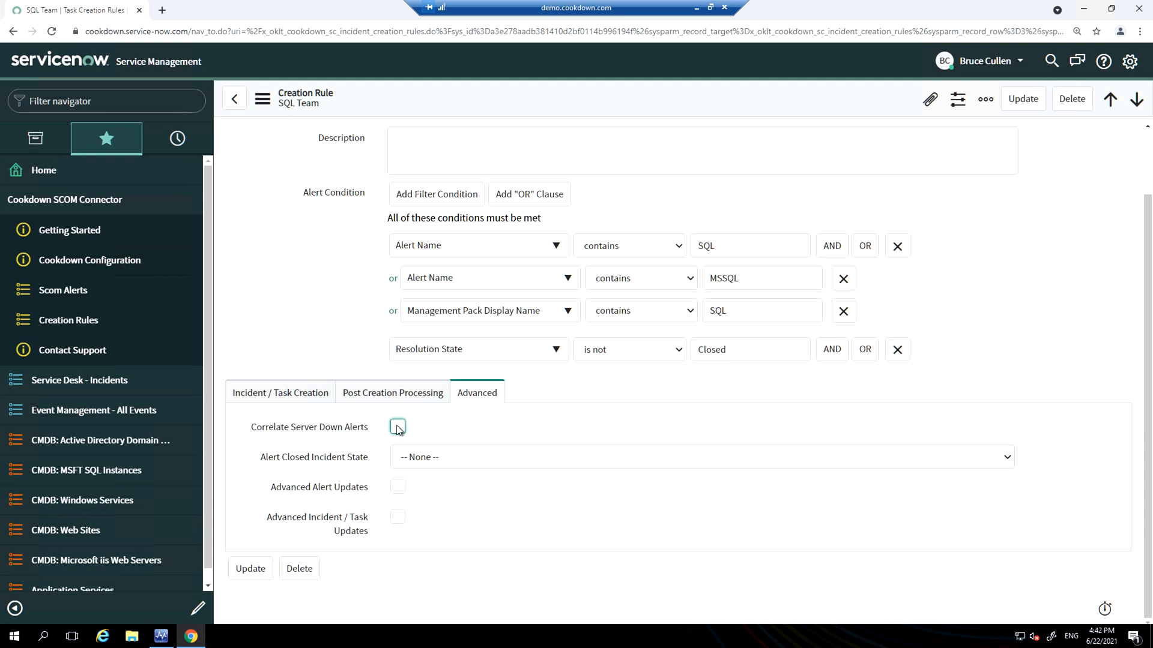
# Step: Enable Correlate Server Down Alerts and Advanced Alert Updates, leaving the closed incident state unset
pyautogui.click(398, 427)
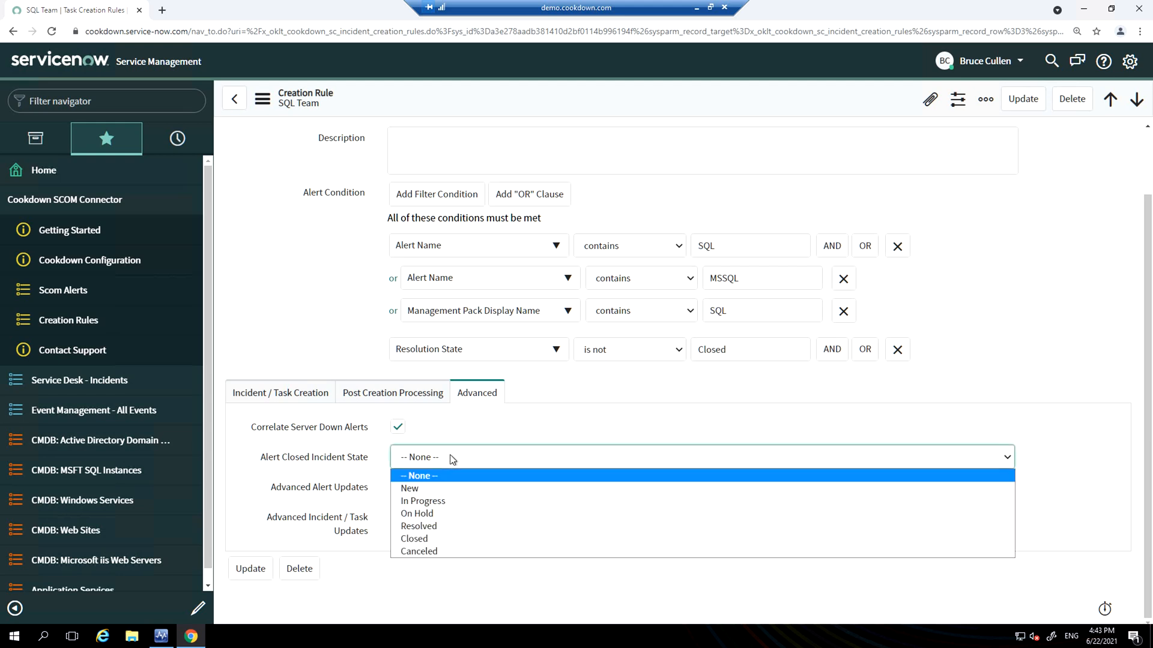
pyautogui.moveTo(437, 513)
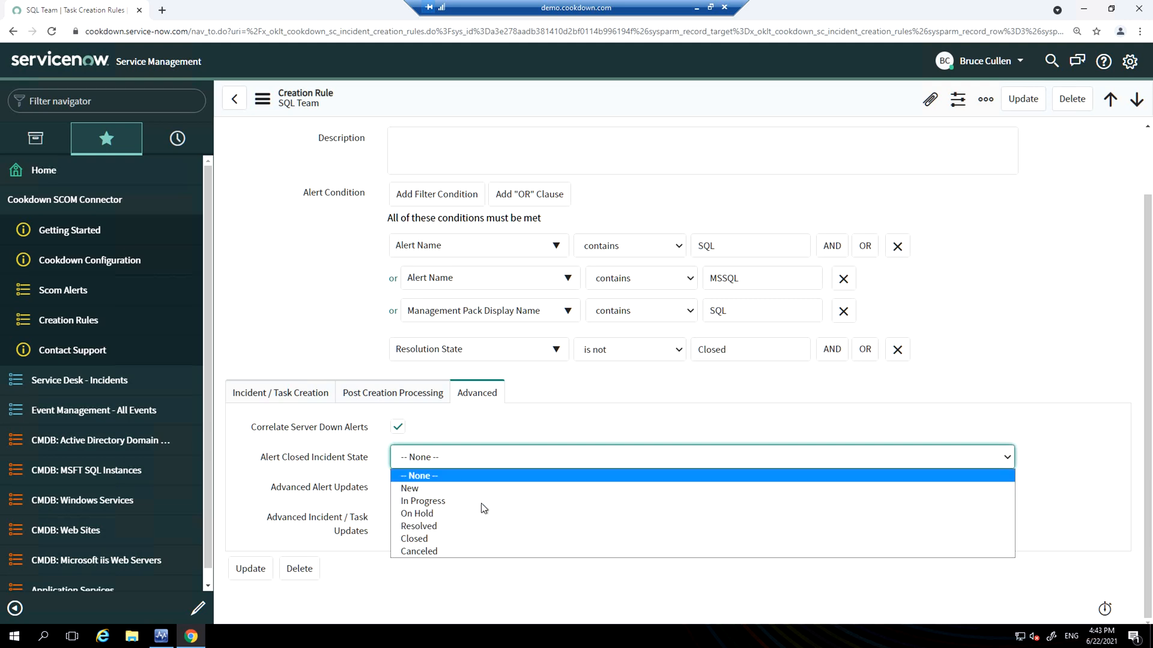
pyautogui.click(419, 476)
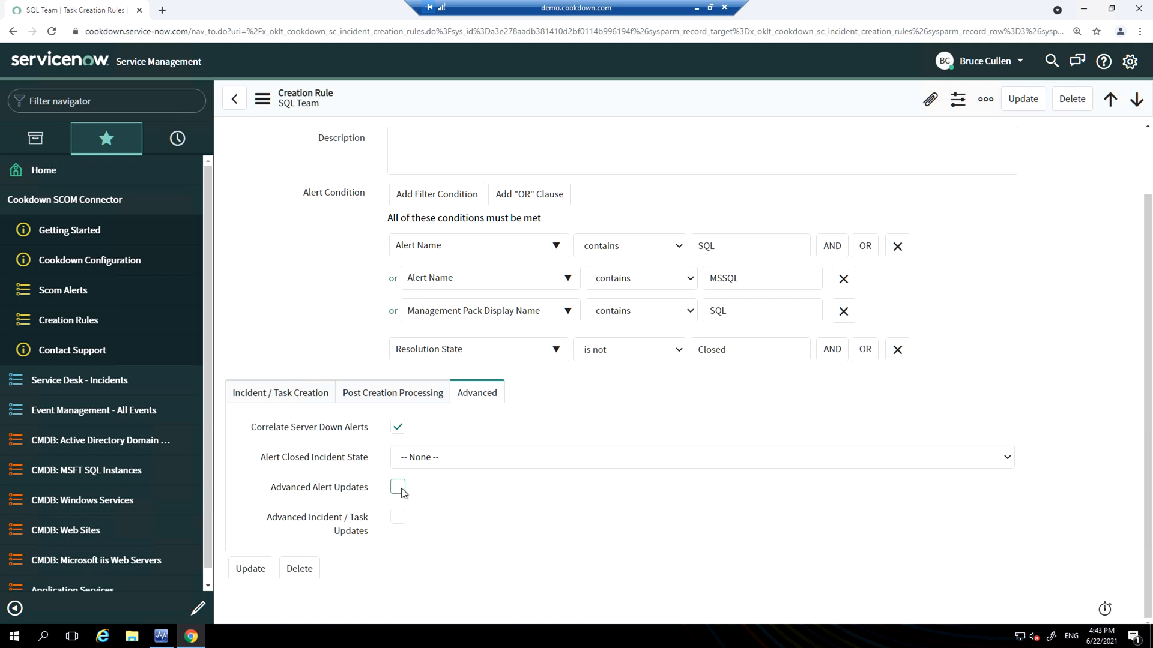
pyautogui.click(397, 486)
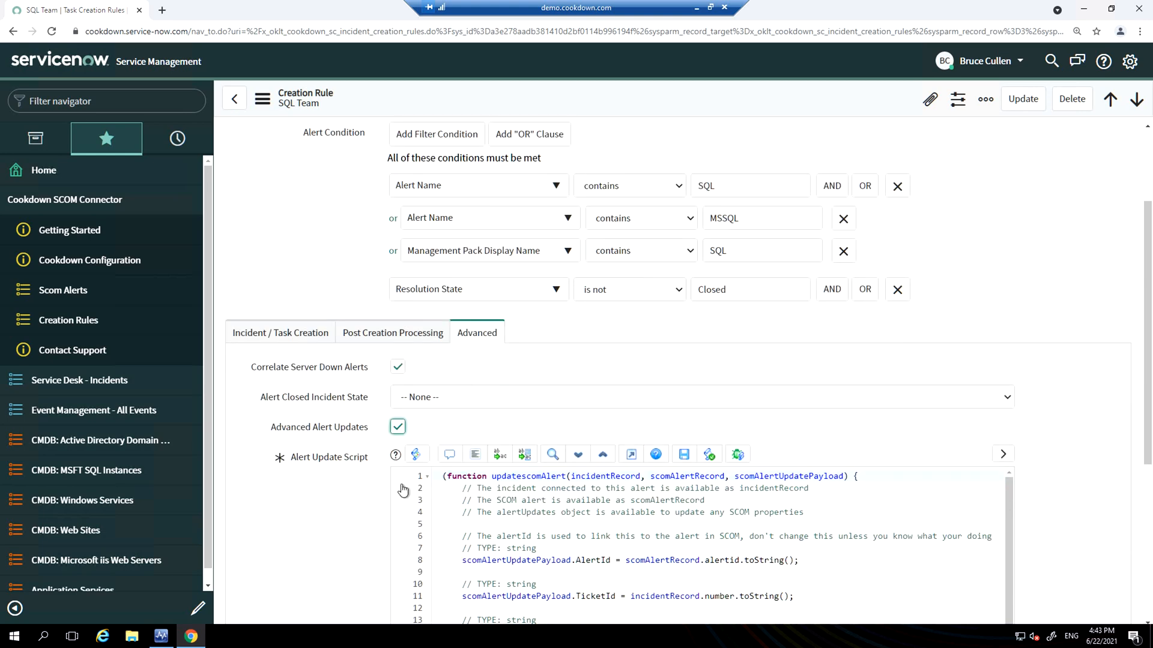
pyautogui.scroll(-3)
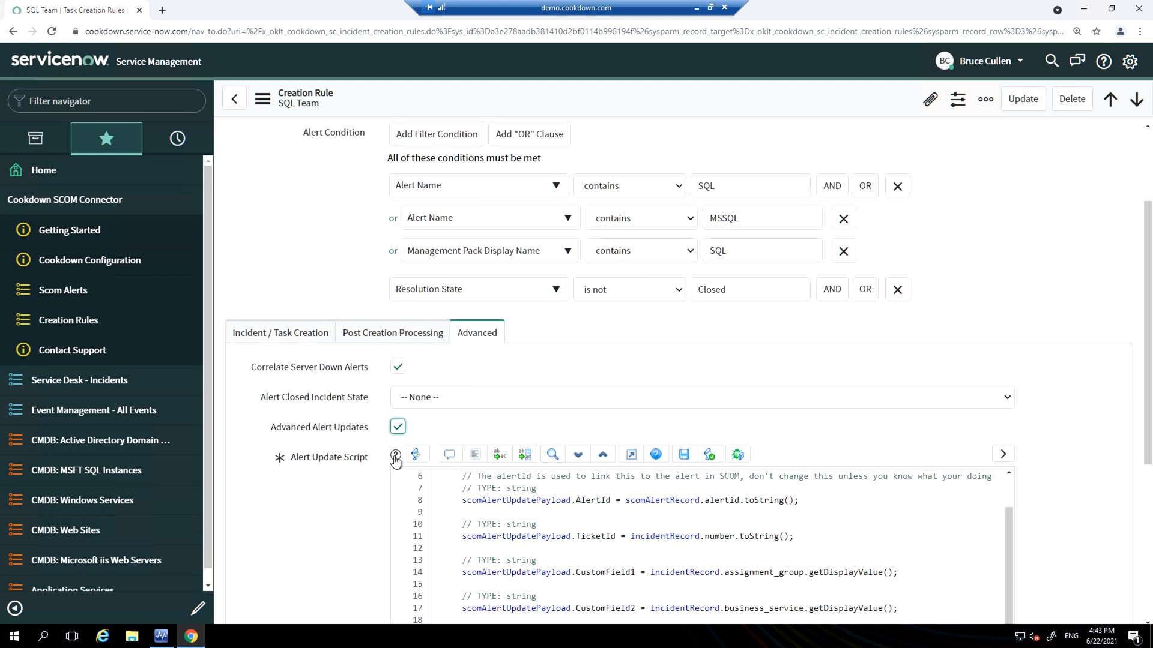
pyautogui.click(63, 289)
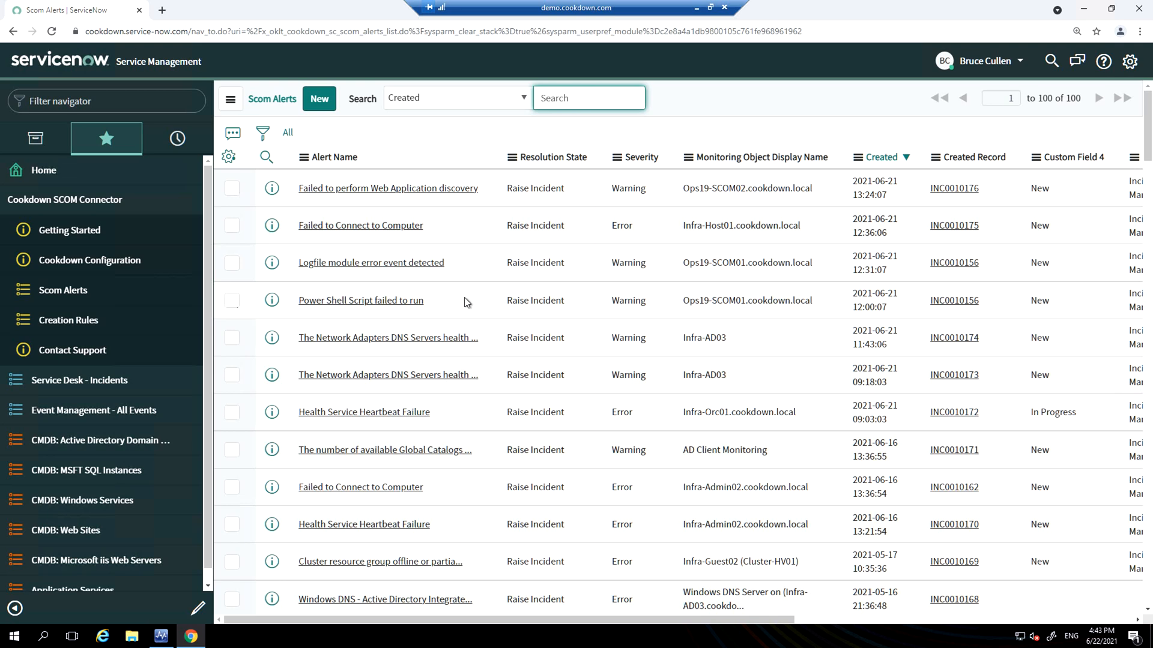
pyautogui.moveTo(922, 262)
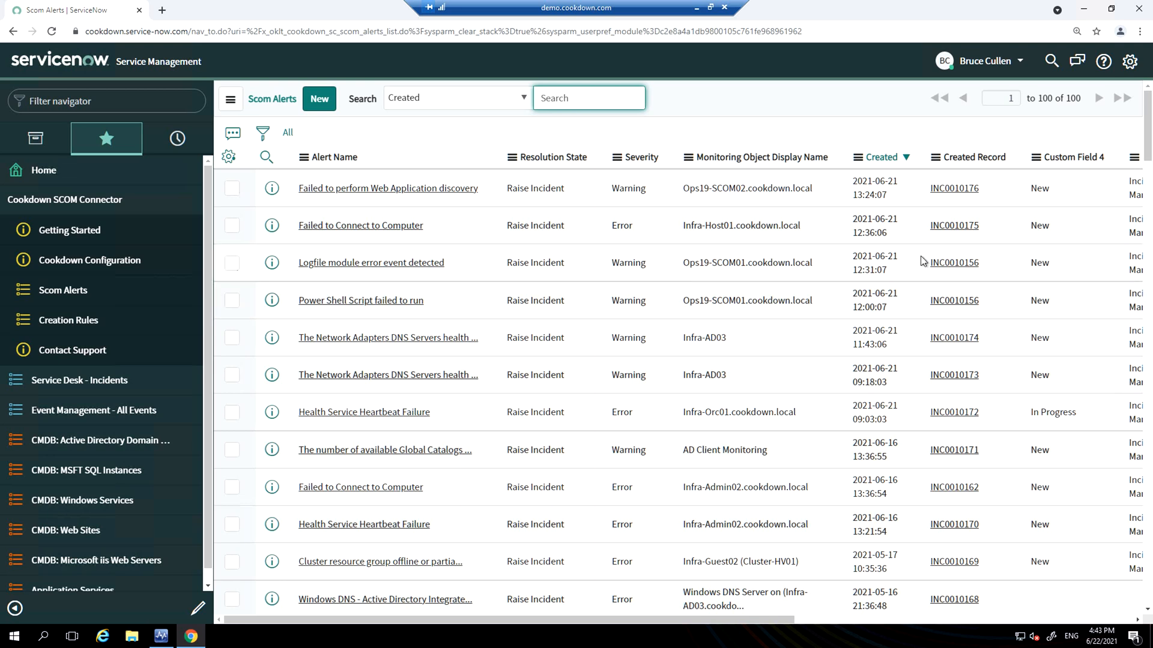
pyautogui.moveTo(511, 172)
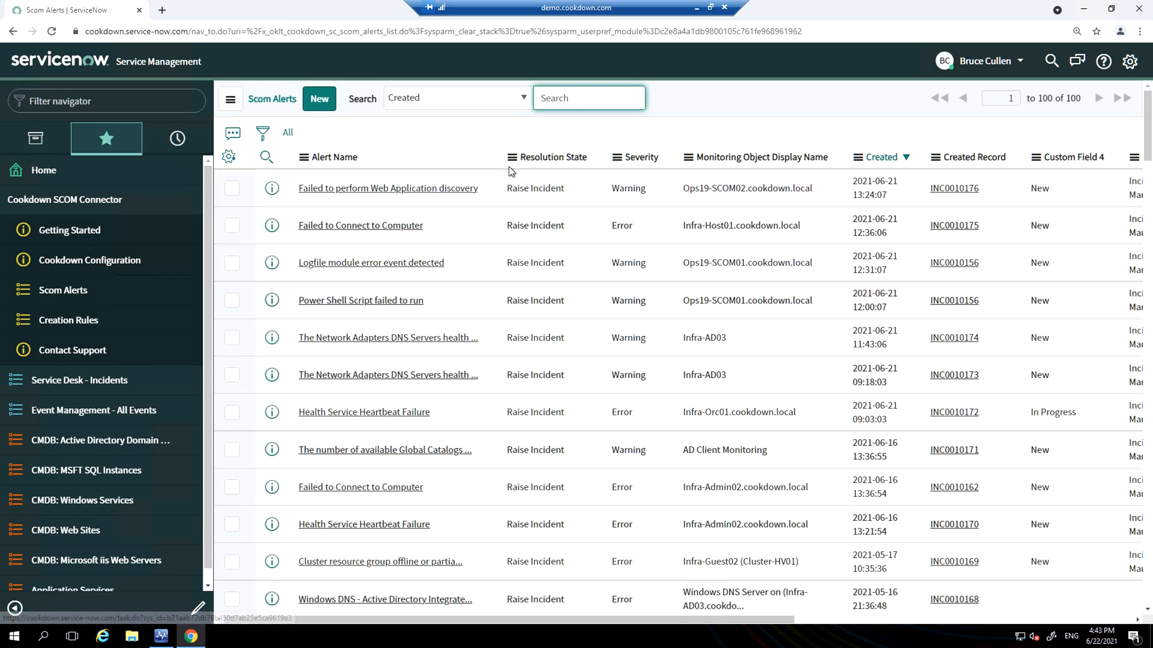
# Step: Review the Failed to Connect to Computer alert's monitoring object and SCOM monitoring details
pyautogui.click(360, 224)
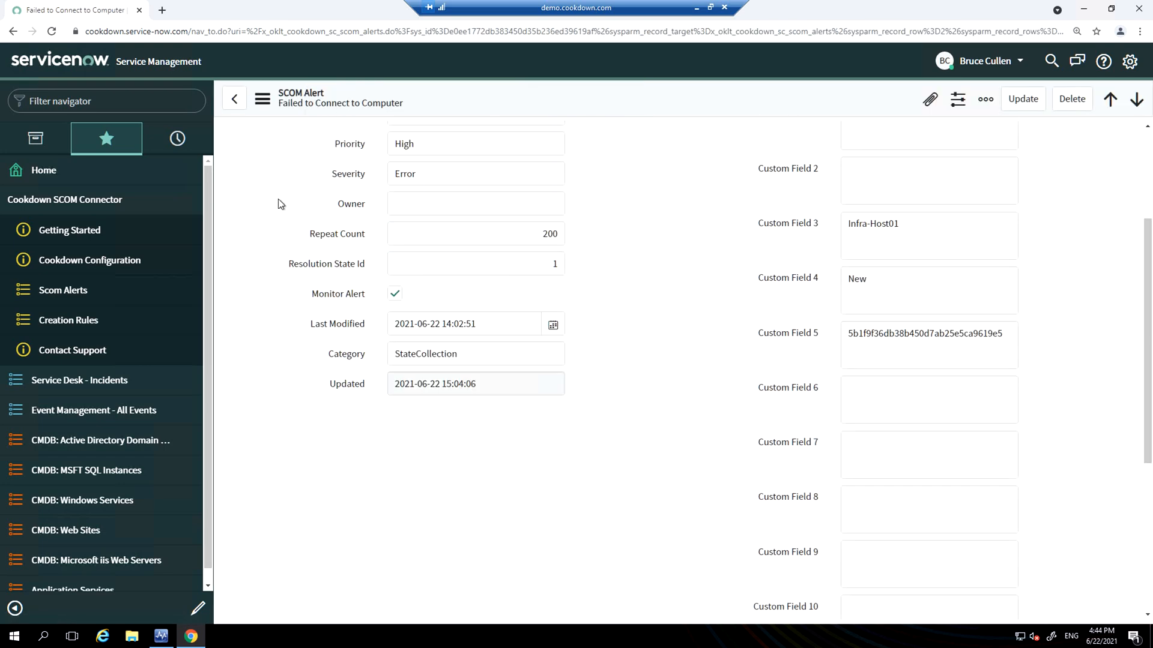
pyautogui.scroll(-3)
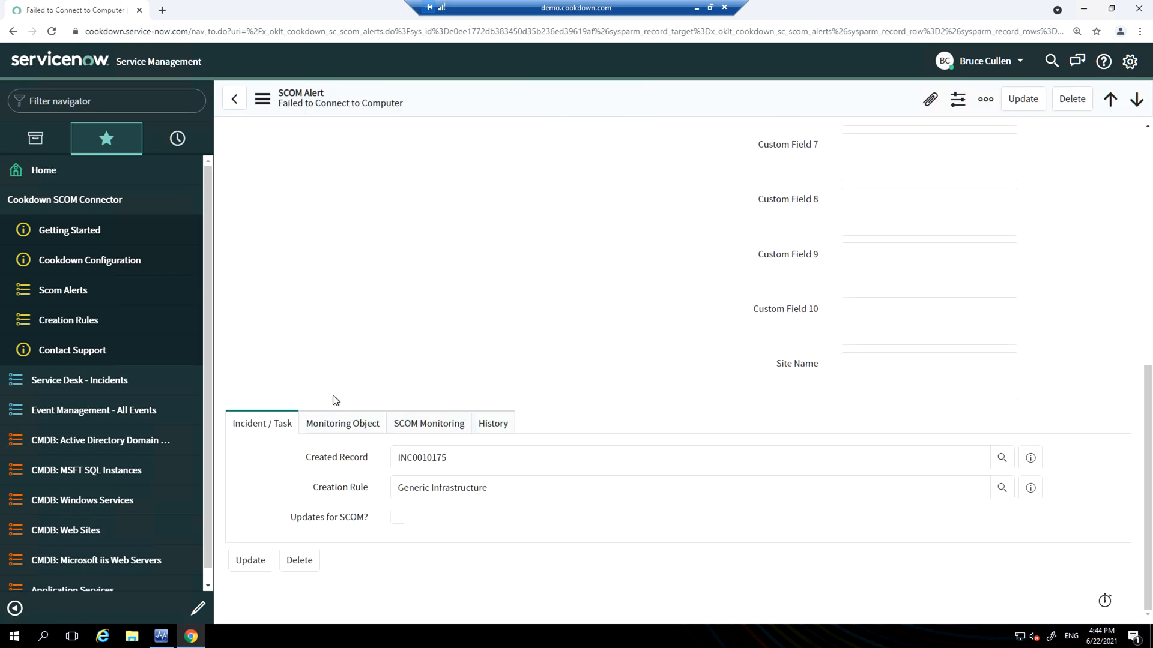
pyautogui.click(342, 423)
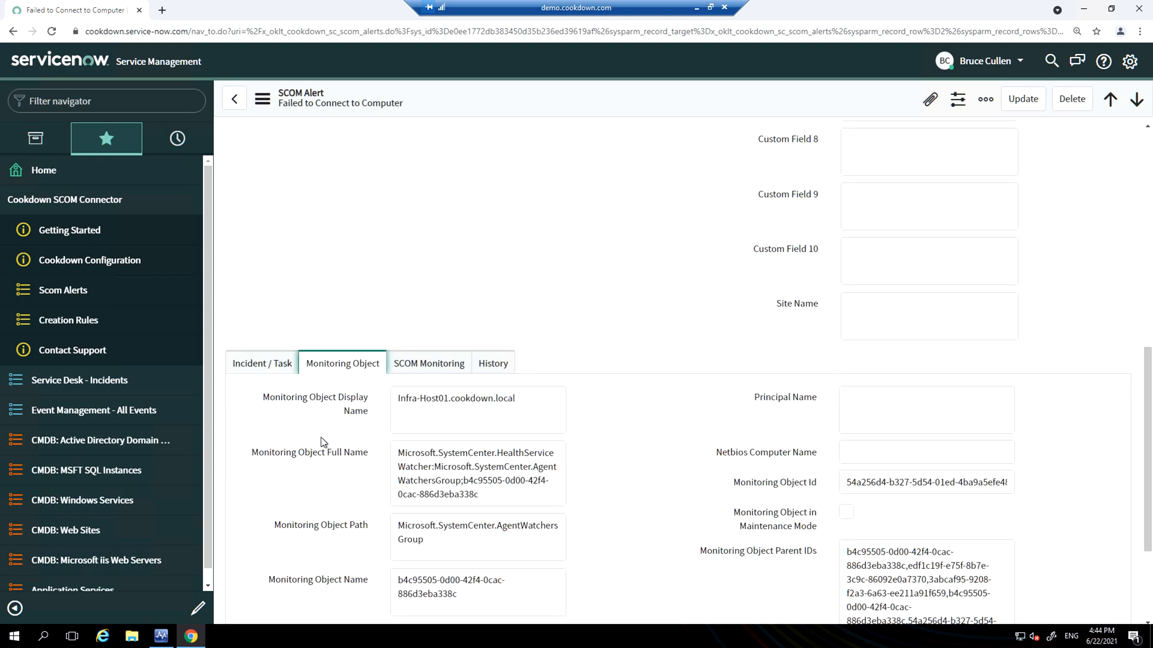
pyautogui.scroll(-3)
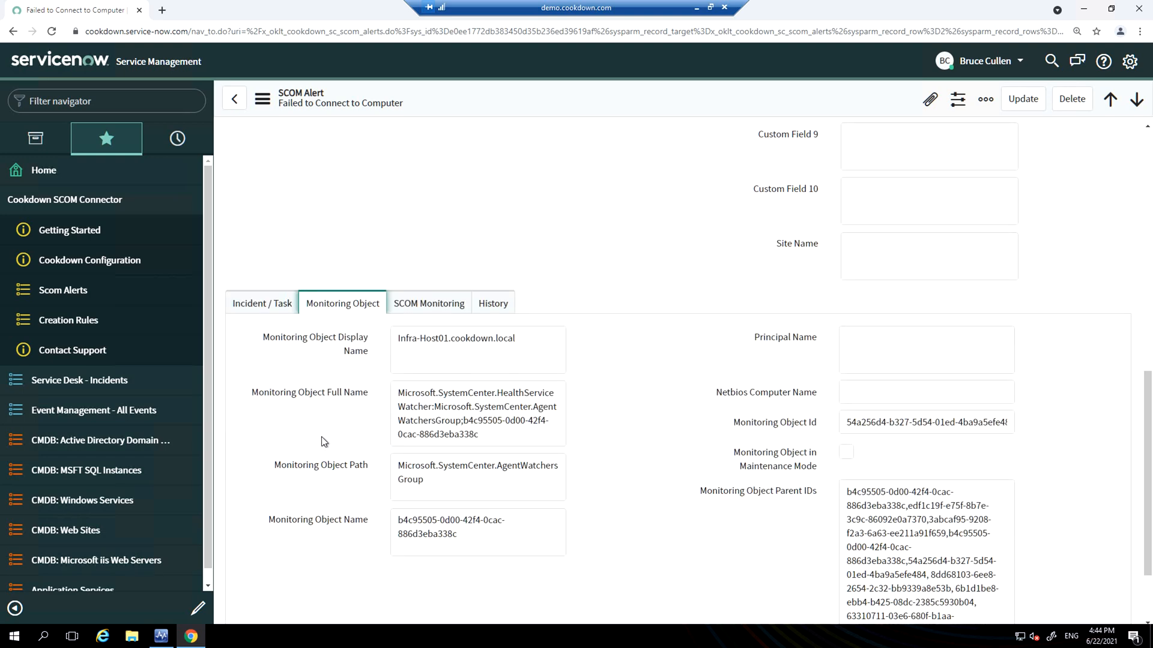
pyautogui.click(428, 303)
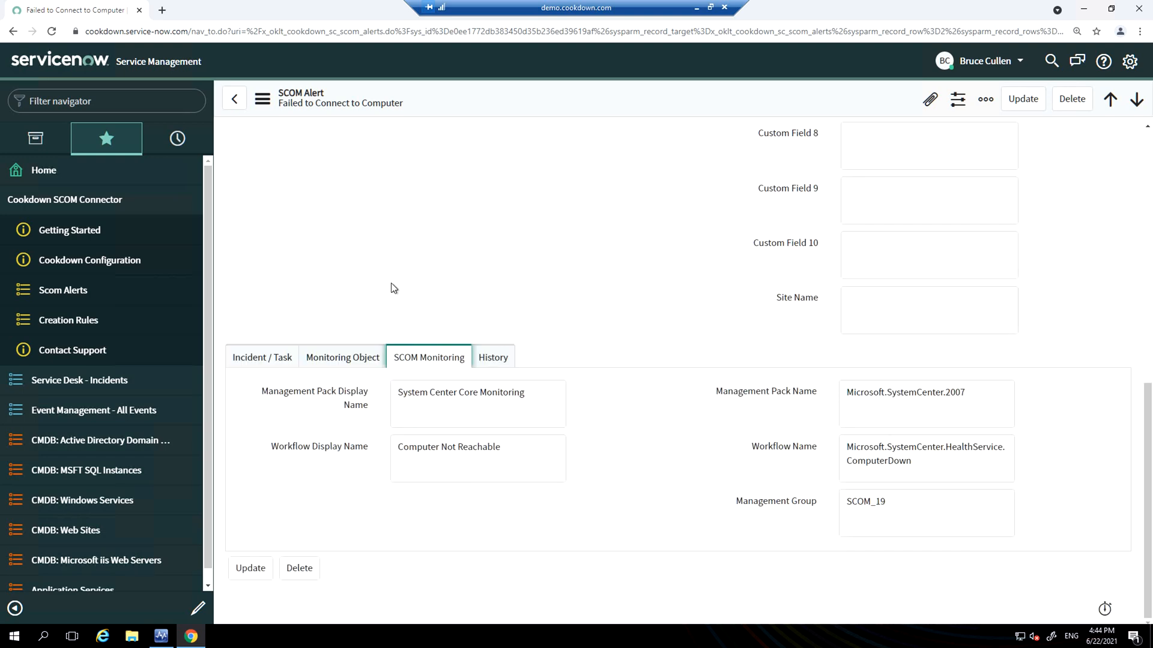
pyautogui.moveTo(598, 395)
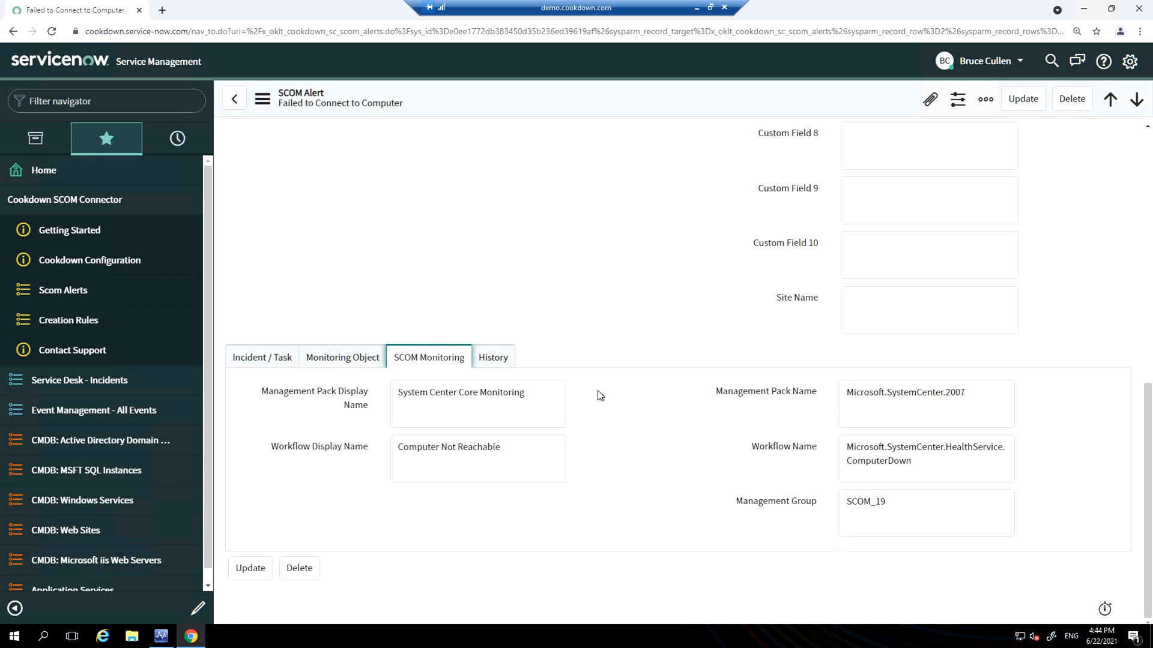
pyautogui.moveTo(260, 358)
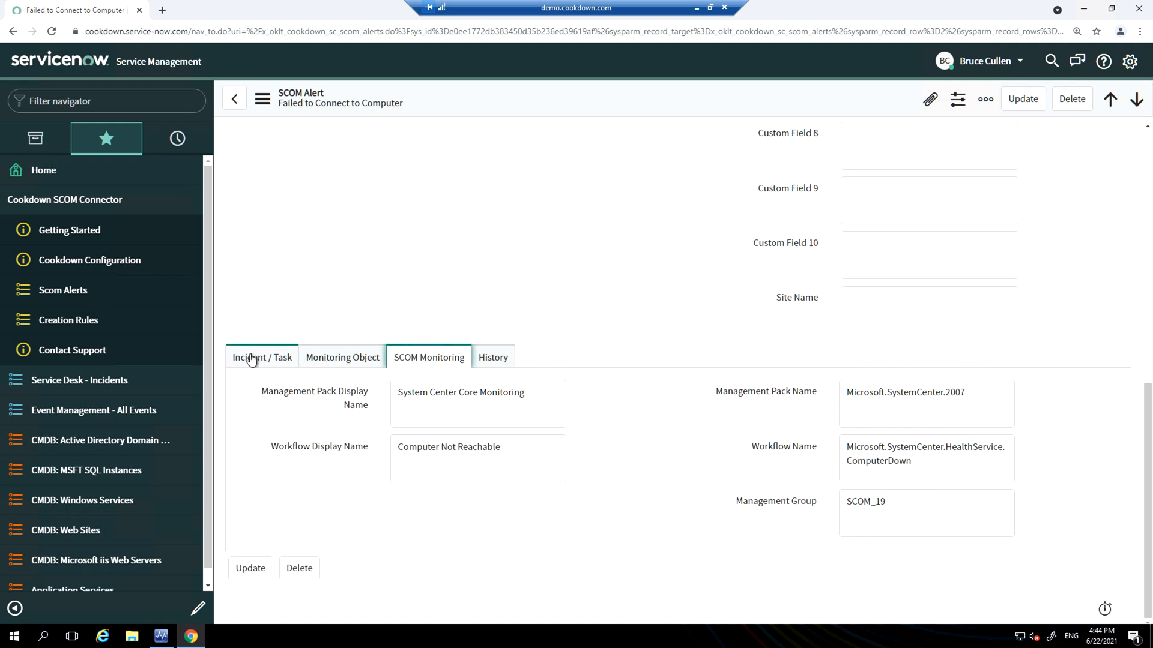
# Step: Trace the alert to its created incident INC0010175 and bring the Operations Manager console forward
pyautogui.click(262, 357)
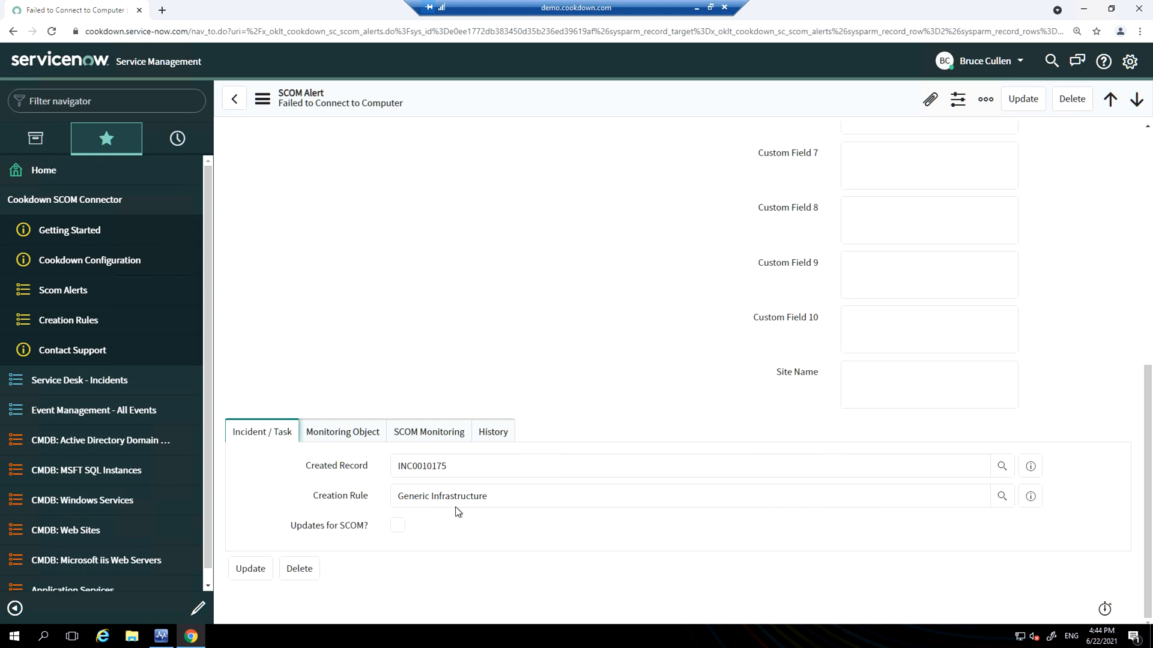
pyautogui.moveTo(1042, 517)
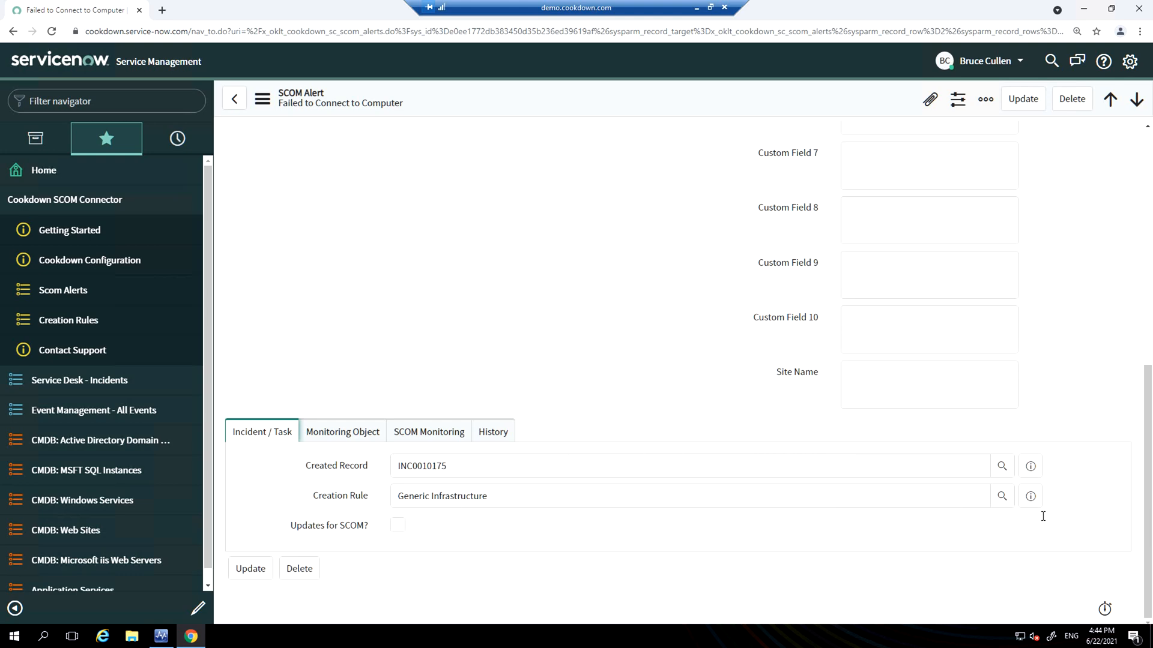
pyautogui.click(422, 466)
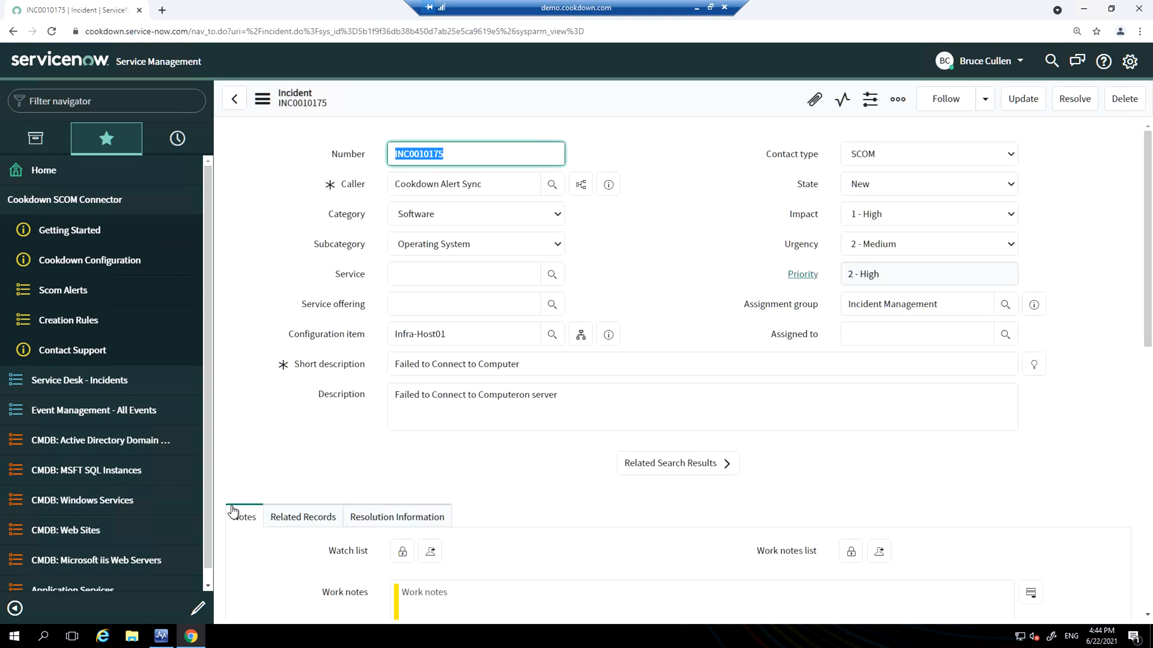
pyautogui.click(161, 637)
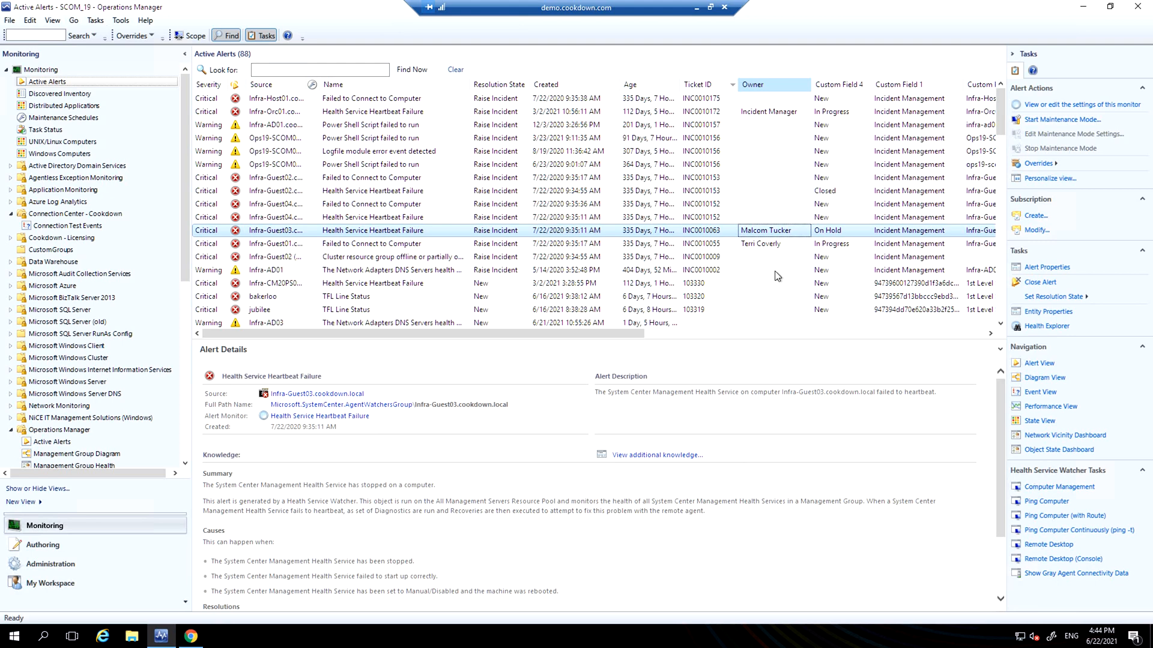
pyautogui.moveTo(712, 234)
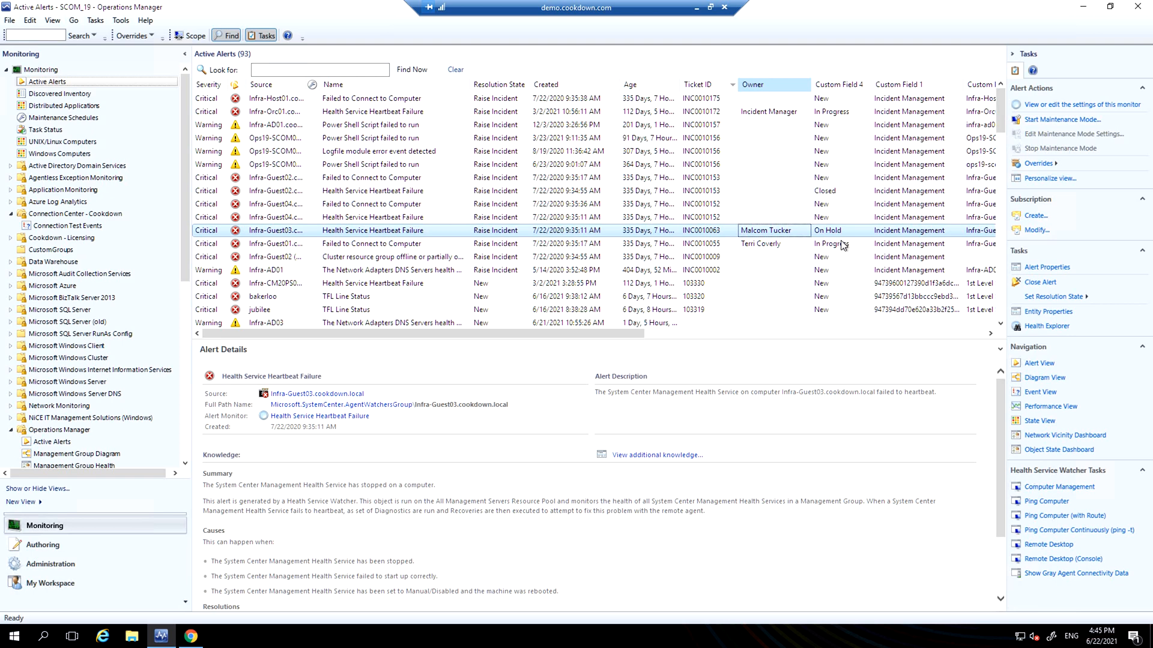
pyautogui.moveTo(496, 59)
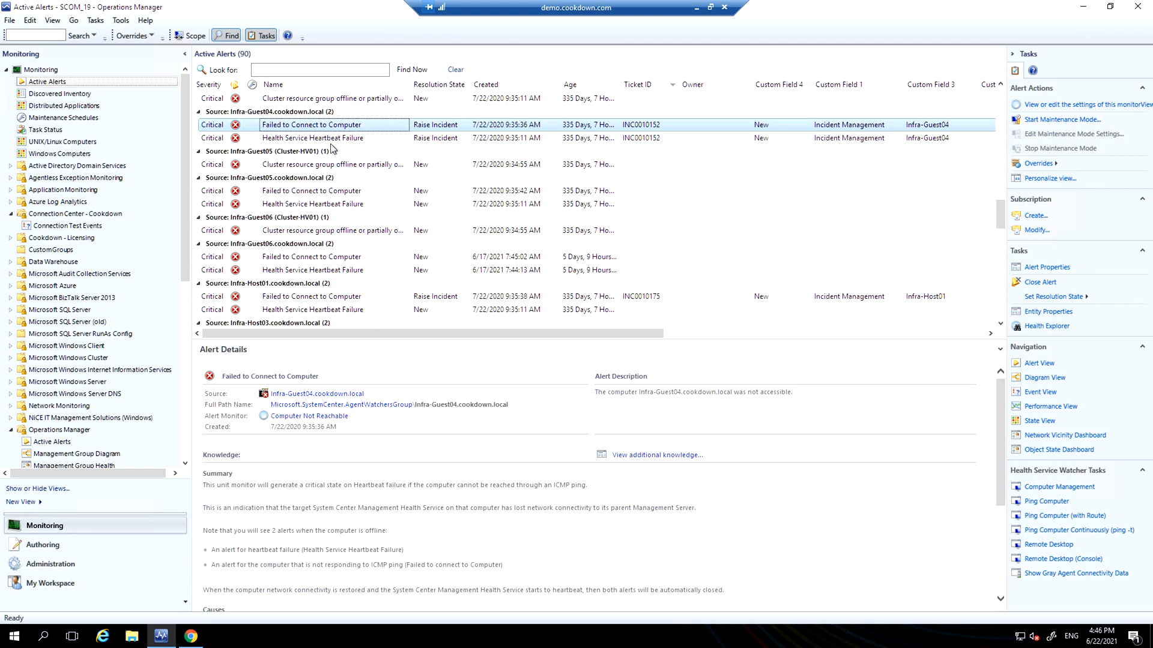
pyautogui.moveTo(654, 153)
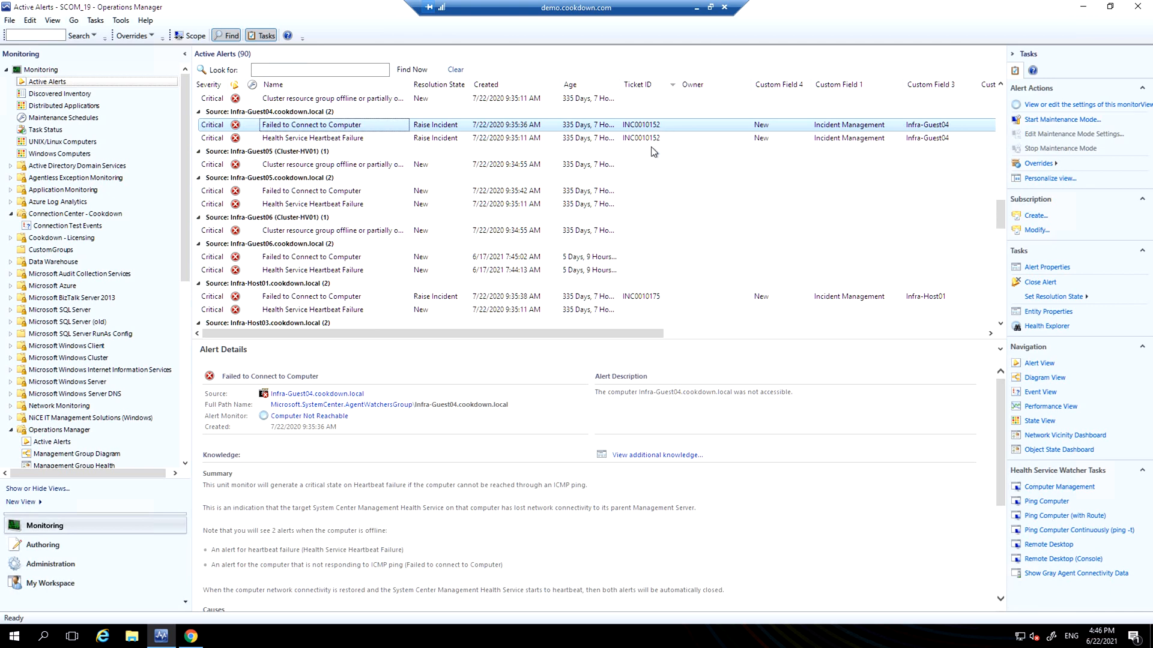
pyautogui.moveTo(345, 137)
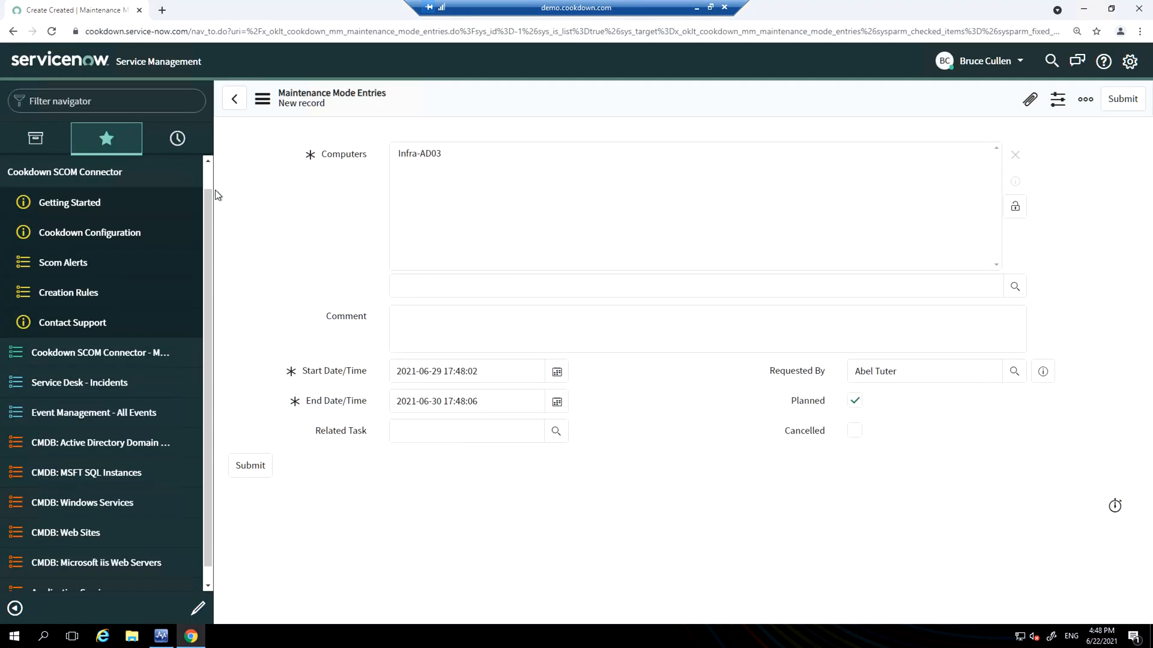
pyautogui.moveTo(385, 156)
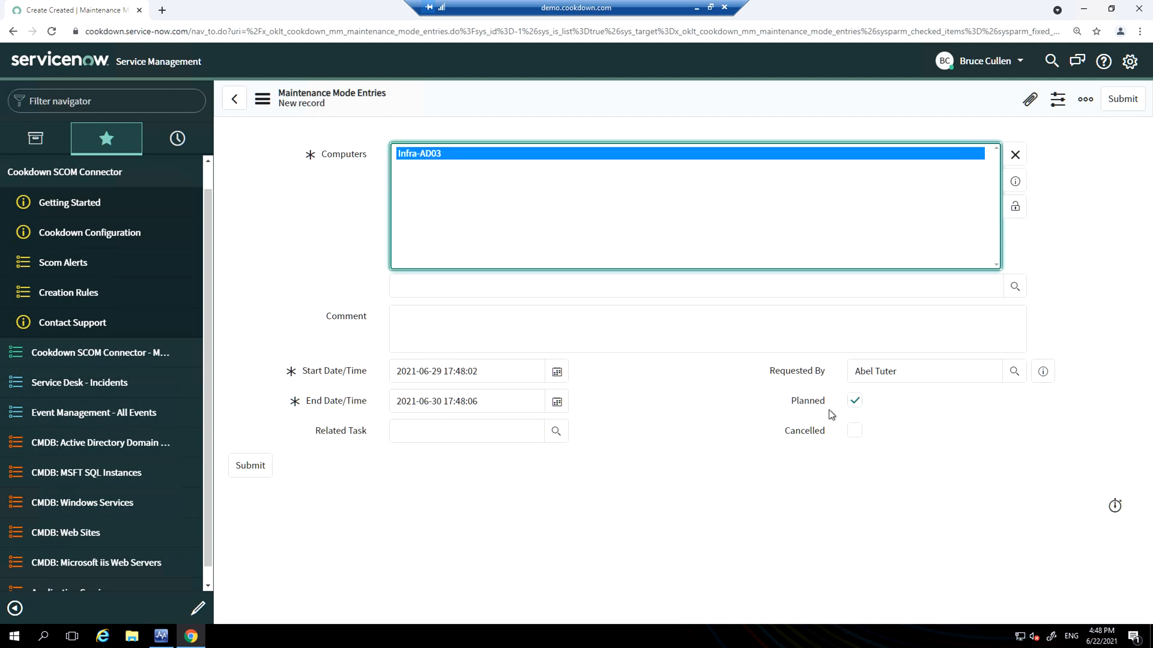
pyautogui.moveTo(842, 440)
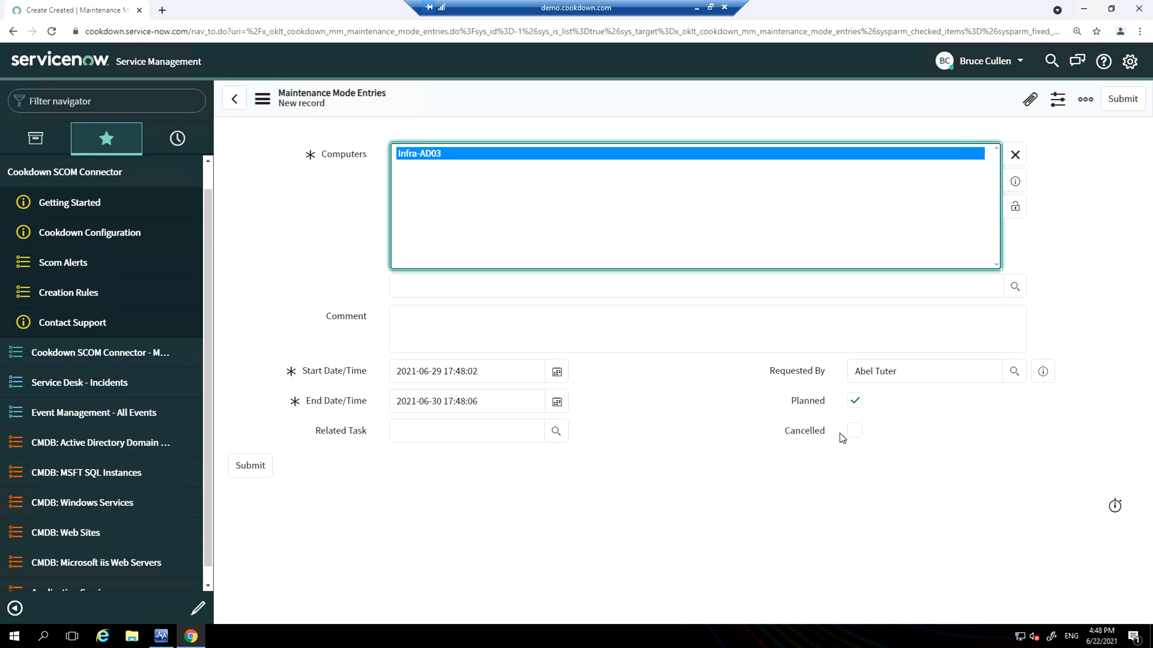